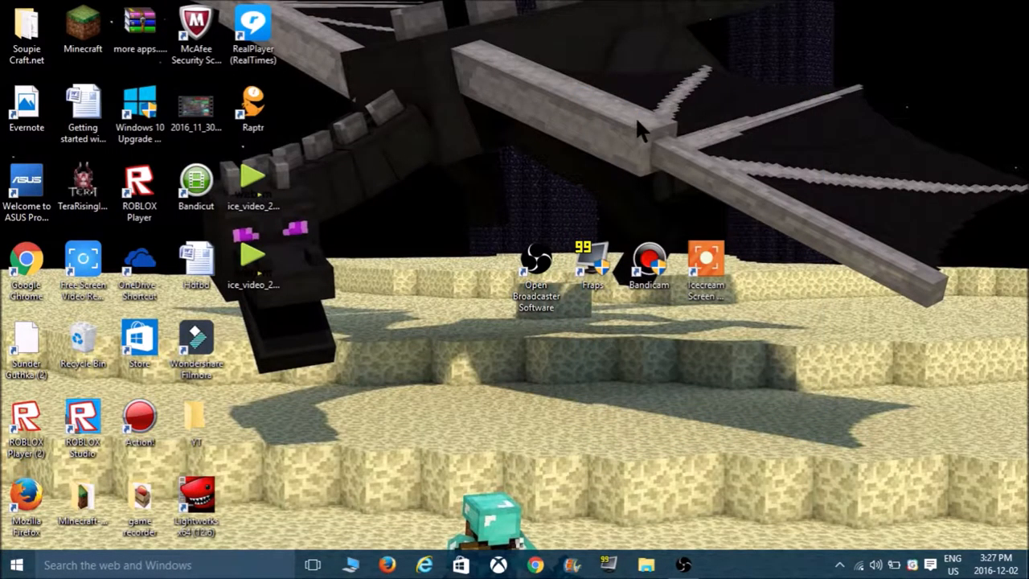
{"action": "mouse_move", "coordinate": [627, 124]}
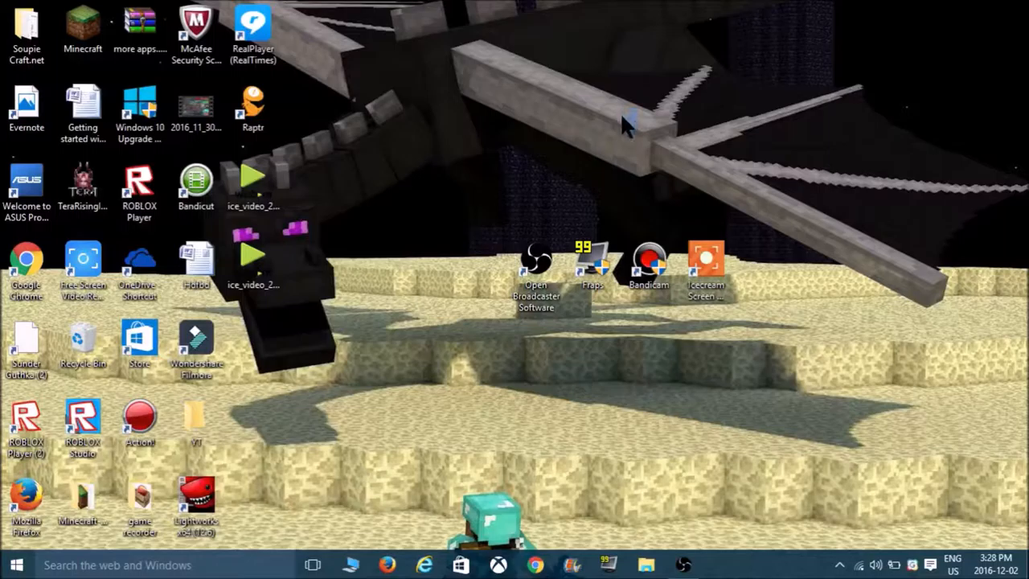
Launch Icecream Screen Recorder, then exit it with 'Don't ask again' and 'Exit program' chosen
{"action": "left_click_drag", "start_coordinate": [627, 124], "coordinate": [599, 394]}
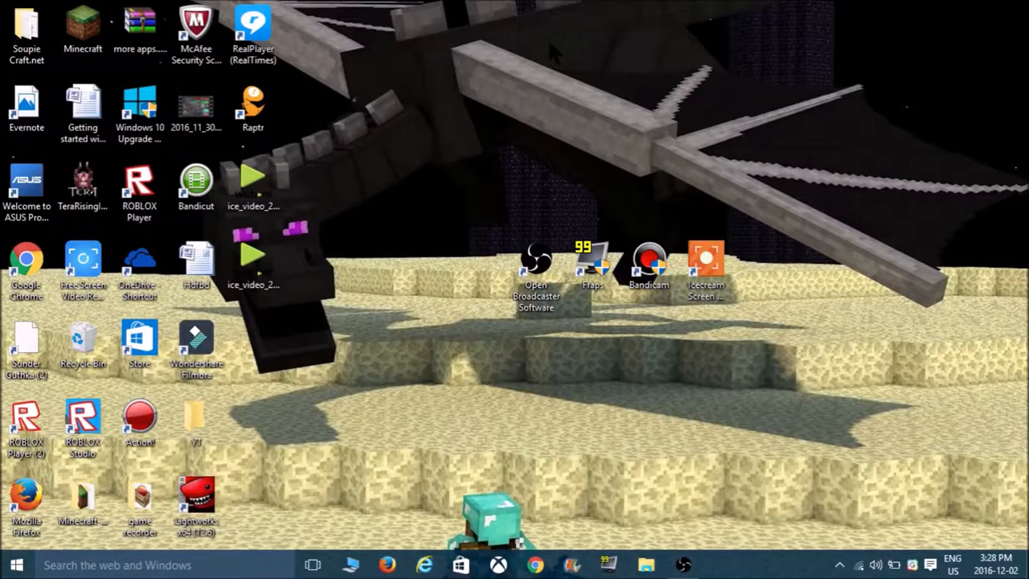
{"action": "mouse_move", "coordinate": [707, 249]}
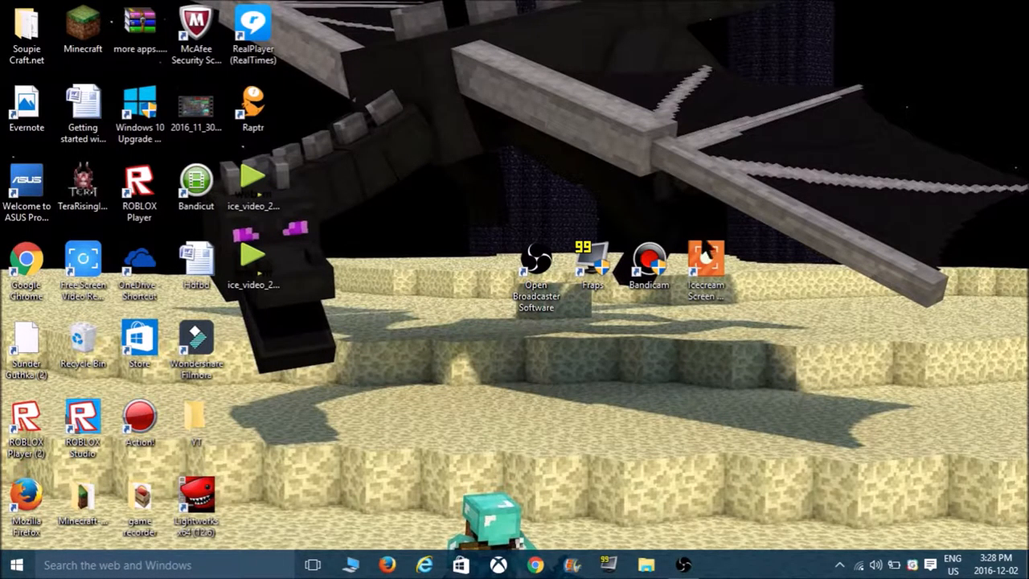
{"action": "mouse_move", "coordinate": [706, 257]}
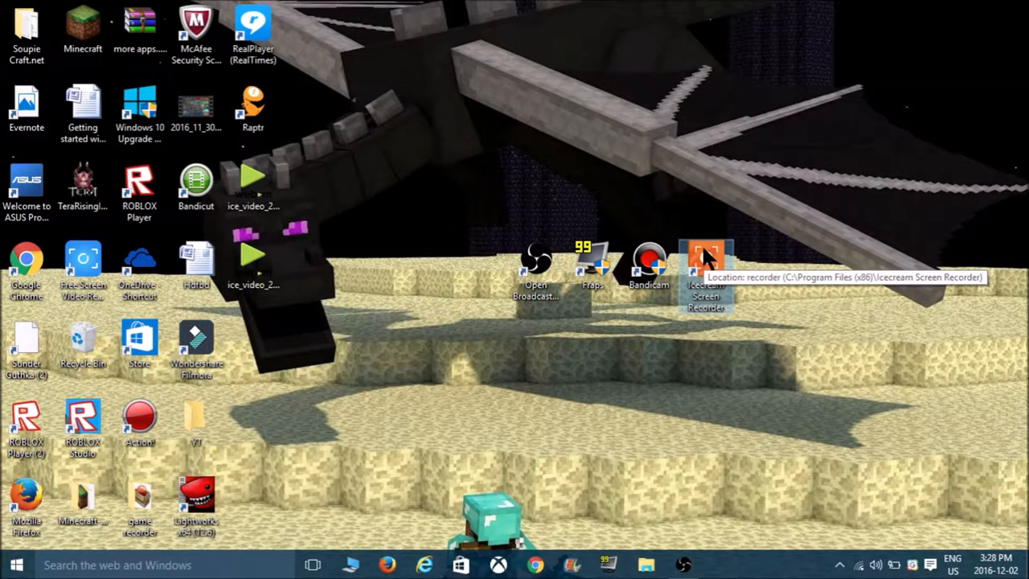
{"action": "double_click", "coordinate": [705, 261]}
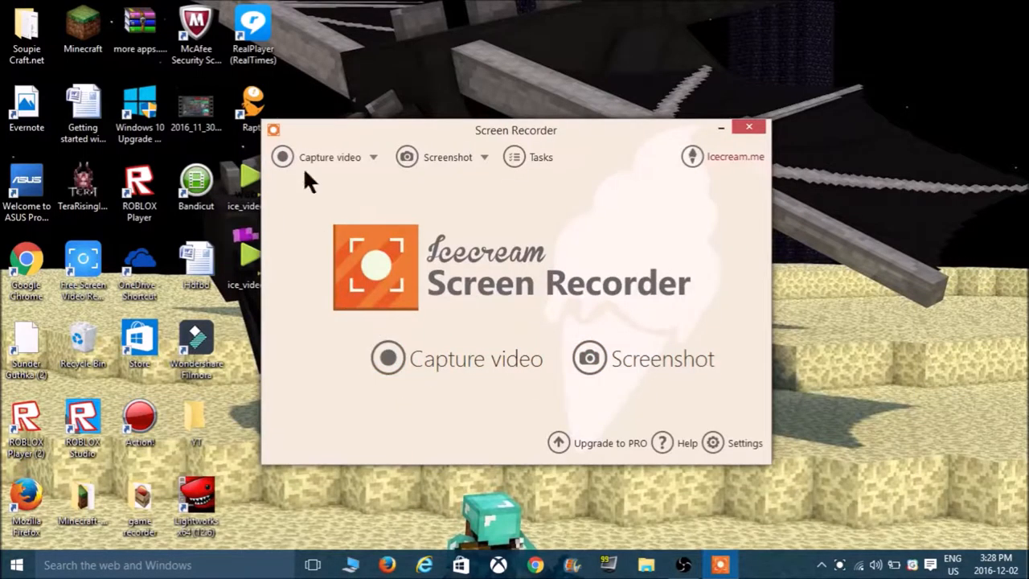
{"action": "mouse_move", "coordinate": [450, 286]}
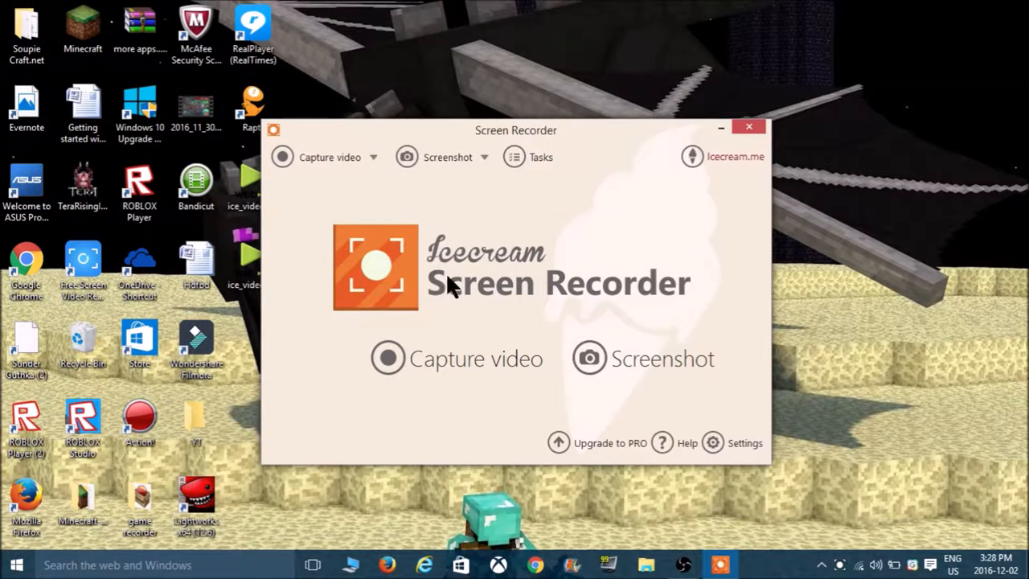
{"action": "mouse_move", "coordinate": [687, 402]}
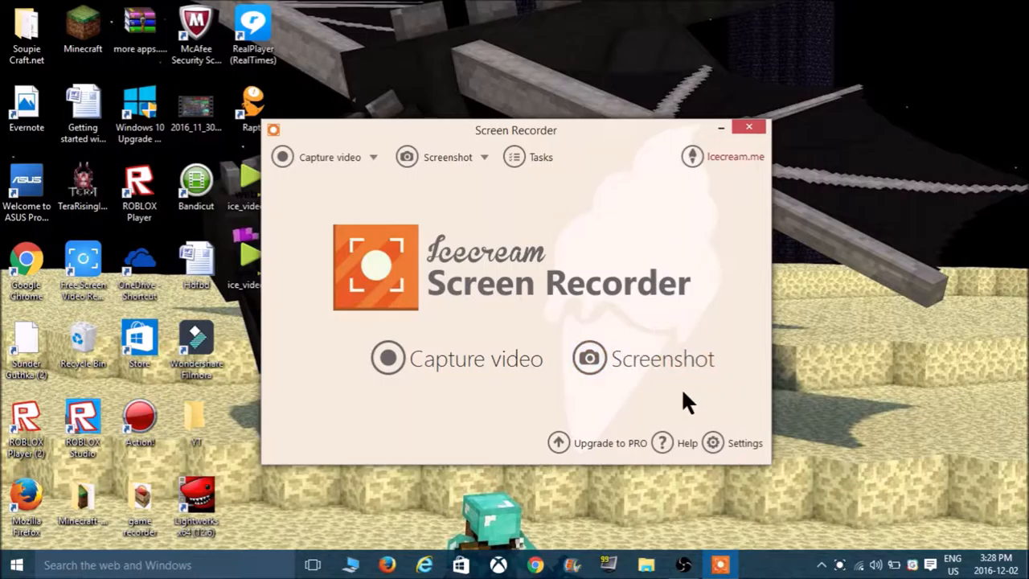
{"action": "mouse_move", "coordinate": [602, 185]}
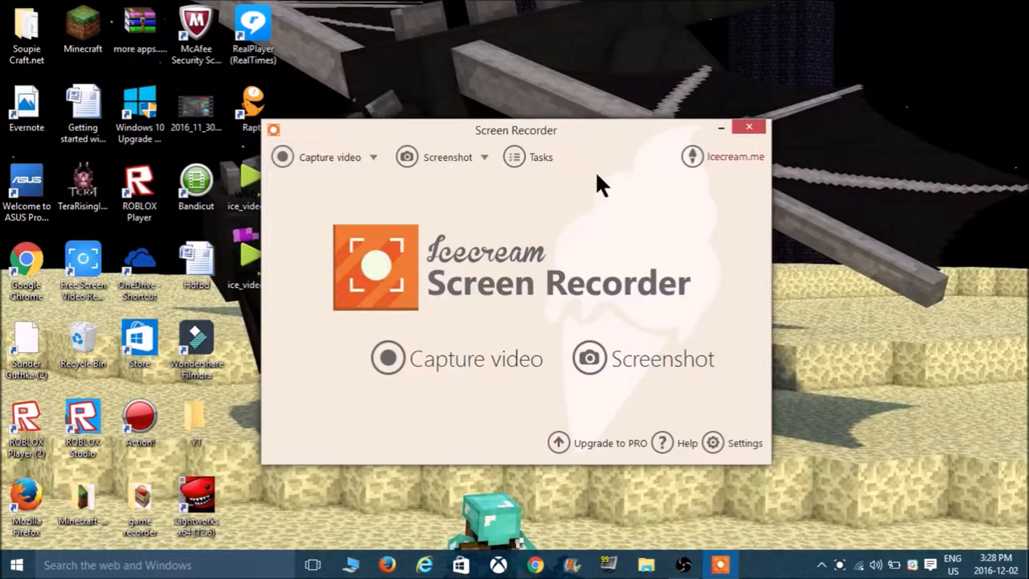
{"action": "left_click", "coordinate": [749, 127]}
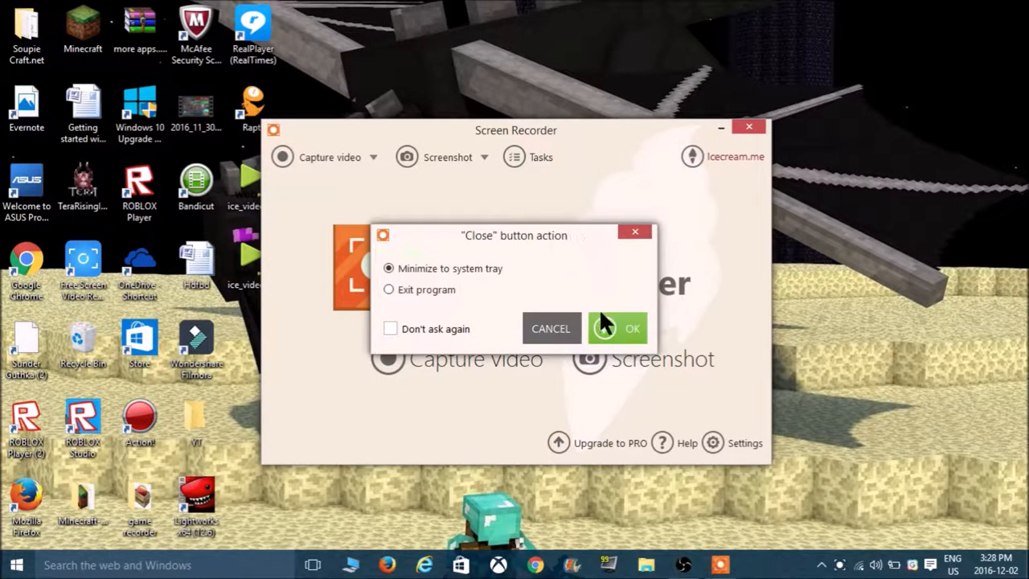
{"action": "left_click", "coordinate": [390, 329]}
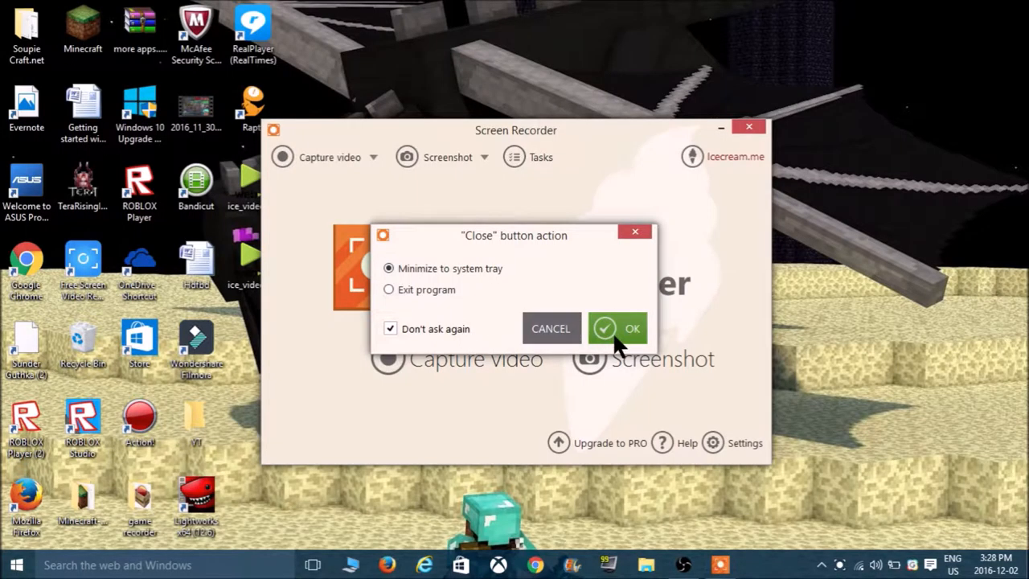
{"action": "mouse_move", "coordinate": [527, 326]}
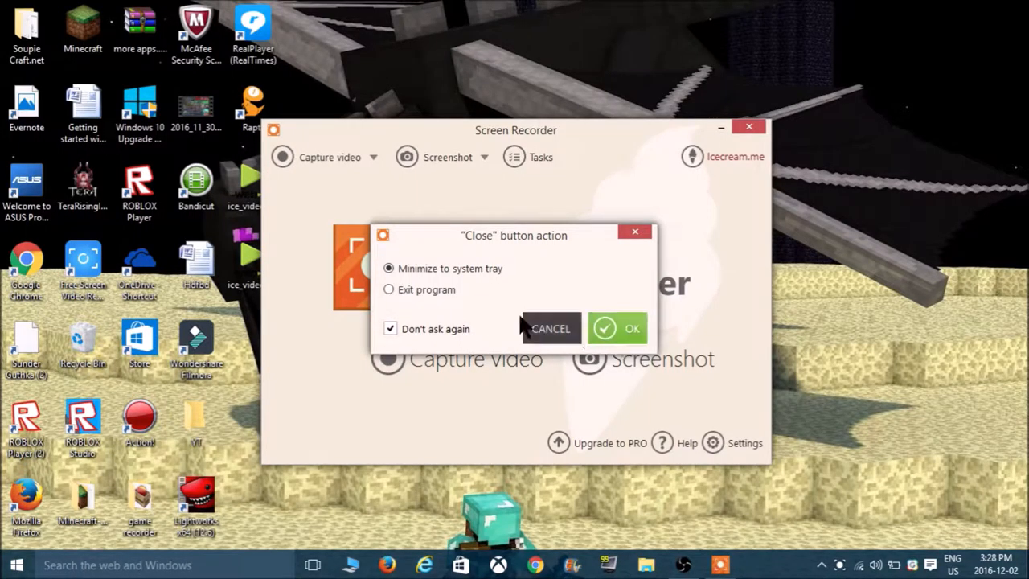
{"action": "left_click", "coordinate": [389, 289]}
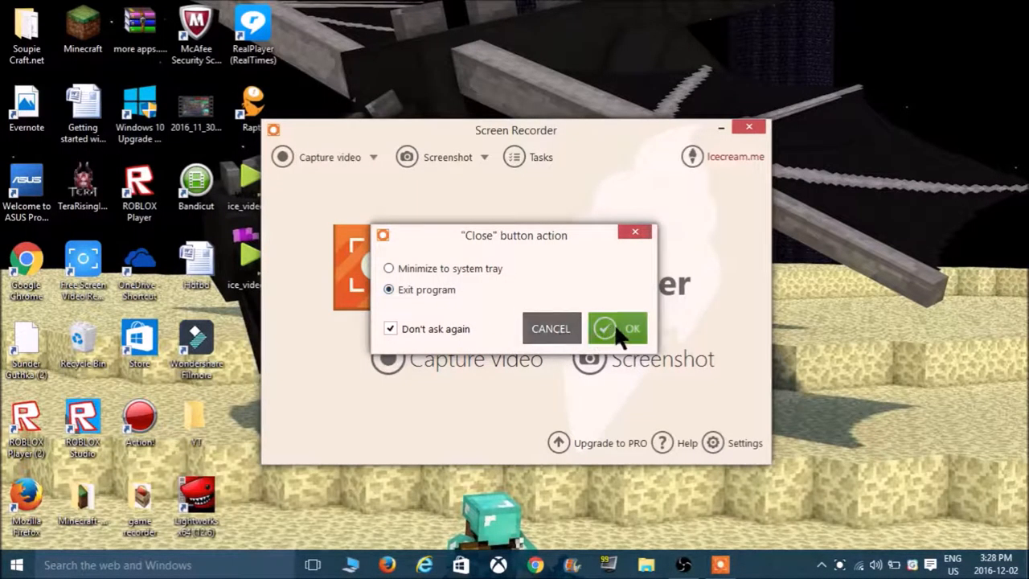
{"action": "left_click", "coordinate": [617, 328]}
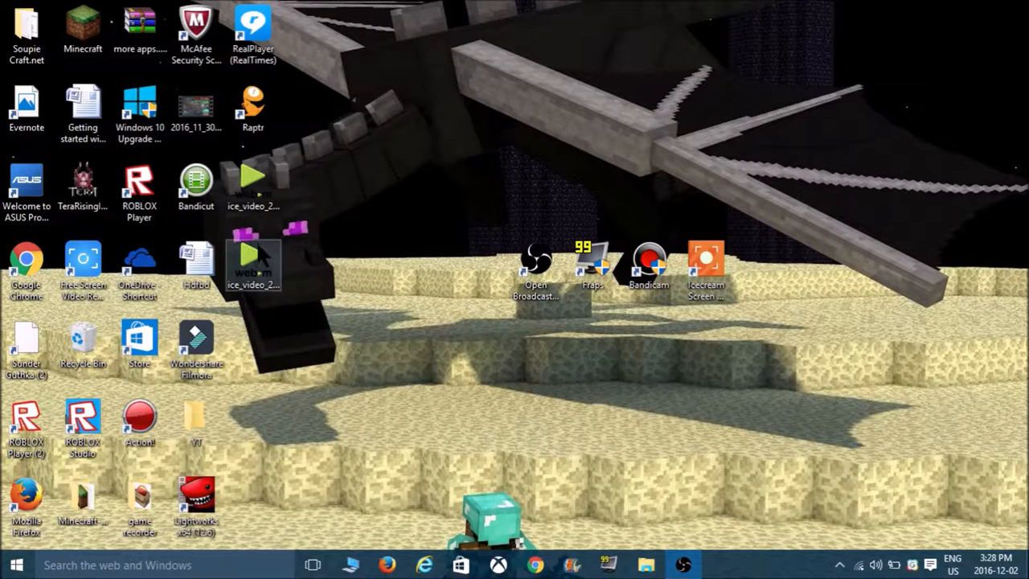
Play the ice_video recording briefly, then close the media player
{"action": "right_click", "coordinate": [253, 265]}
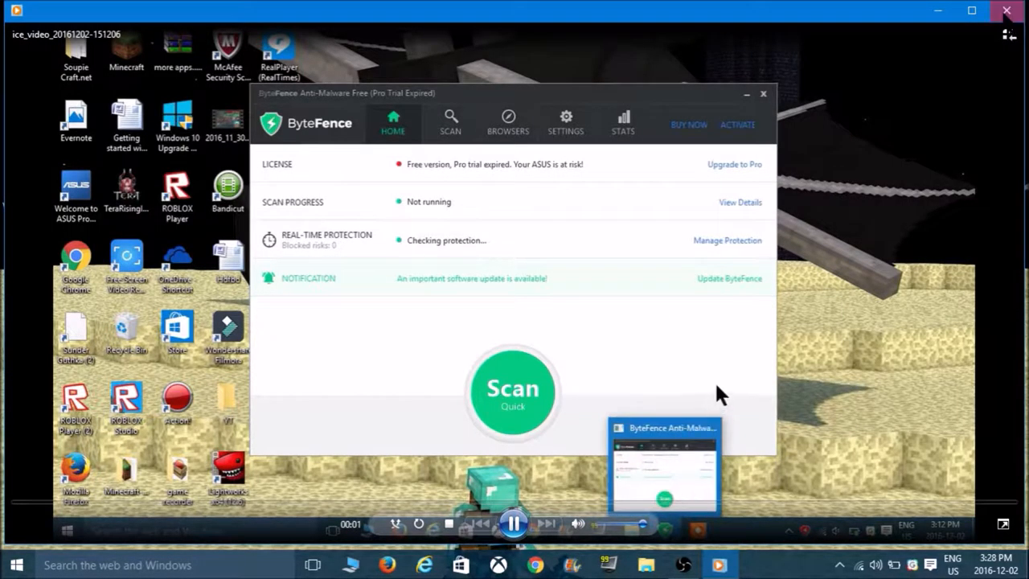
{"action": "left_click", "coordinate": [762, 94]}
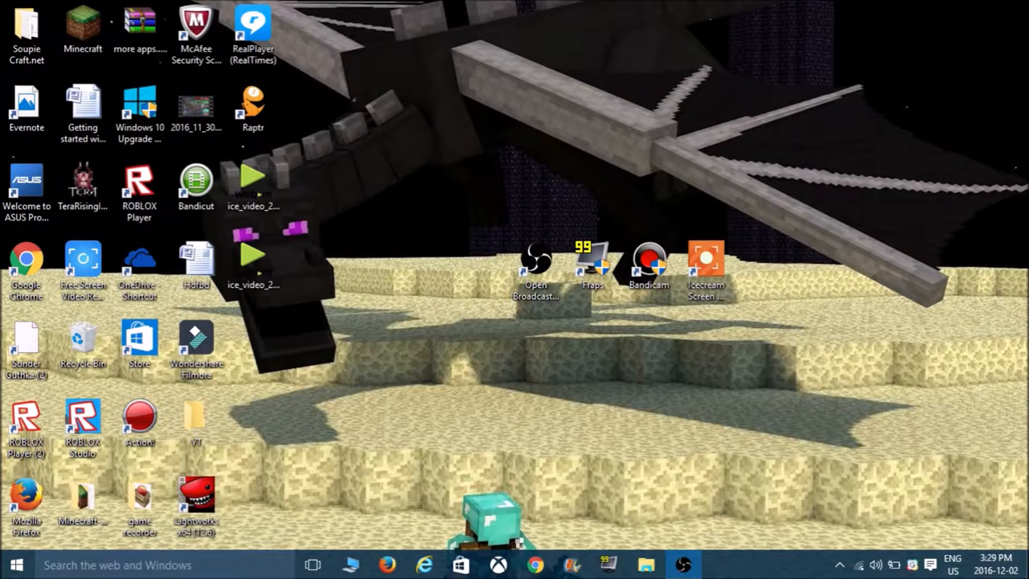
{"action": "mouse_move", "coordinate": [859, 309]}
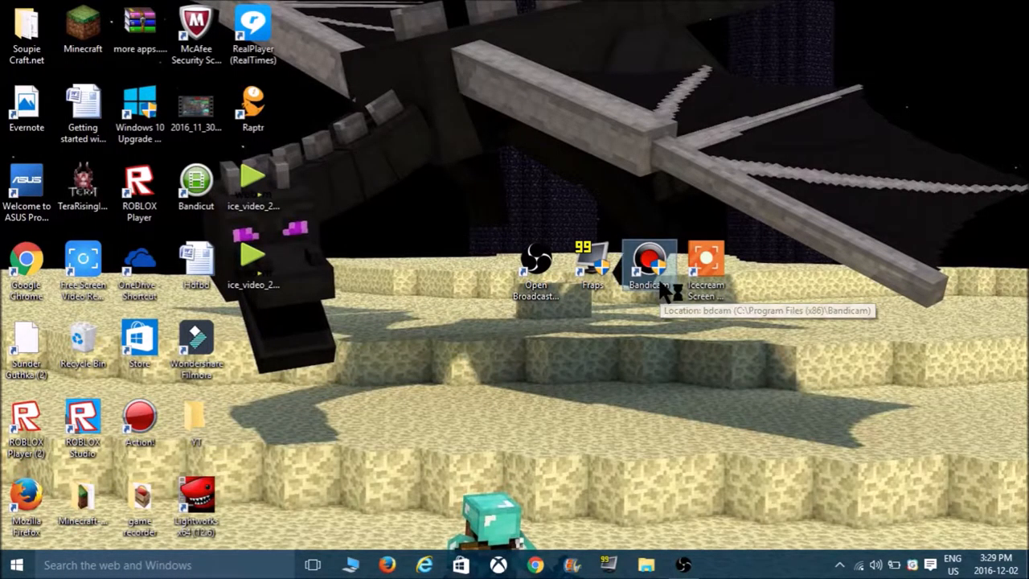
{"action": "mouse_move", "coordinate": [599, 325]}
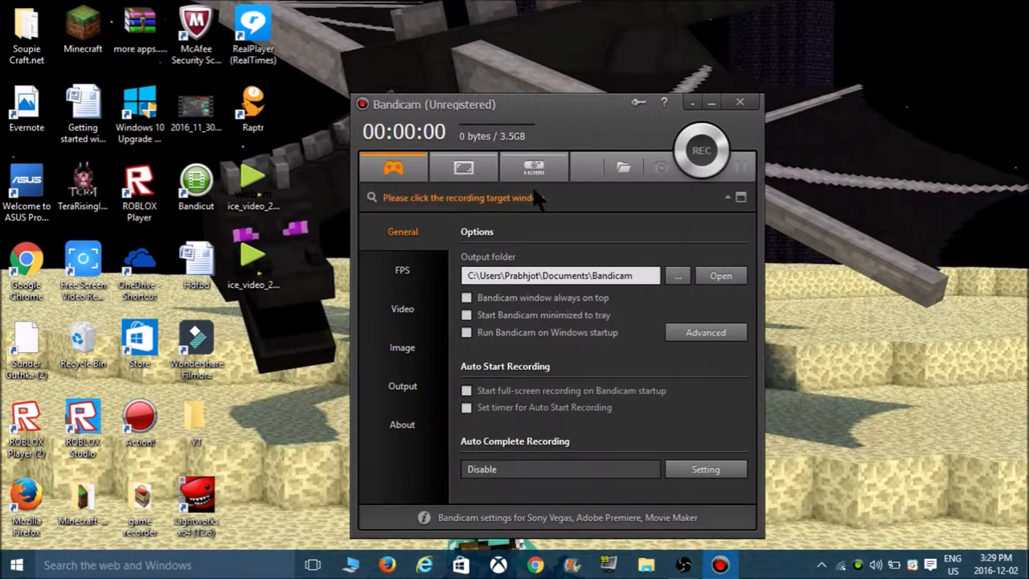
{"action": "left_click", "coordinate": [463, 167]}
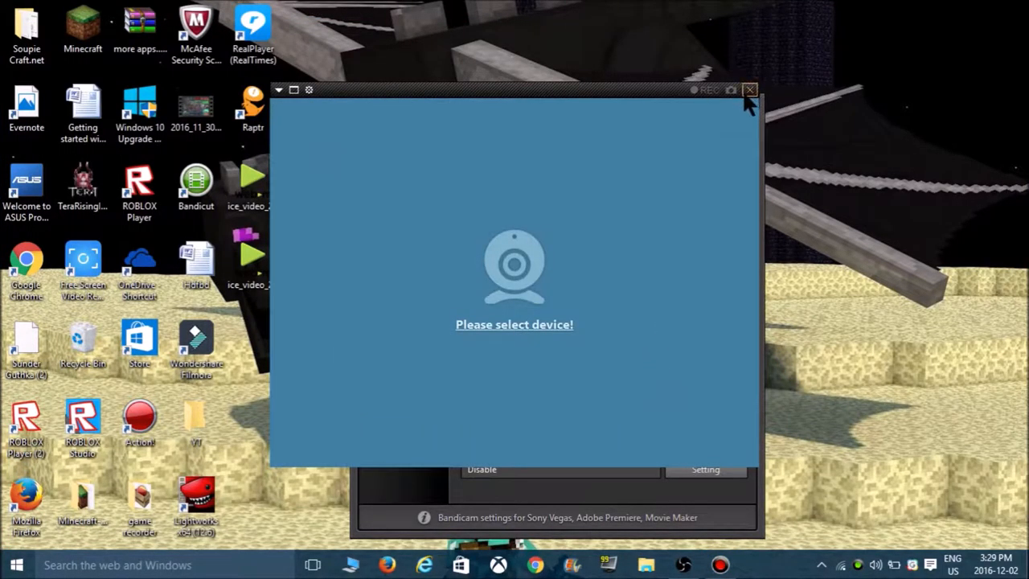
{"action": "left_click", "coordinate": [750, 89]}
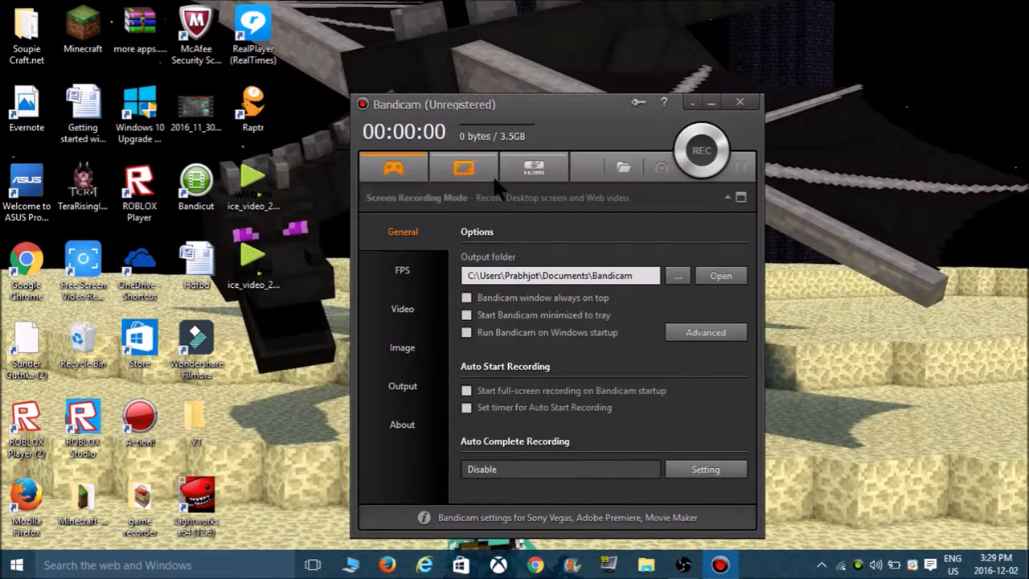
{"action": "left_click", "coordinate": [463, 168]}
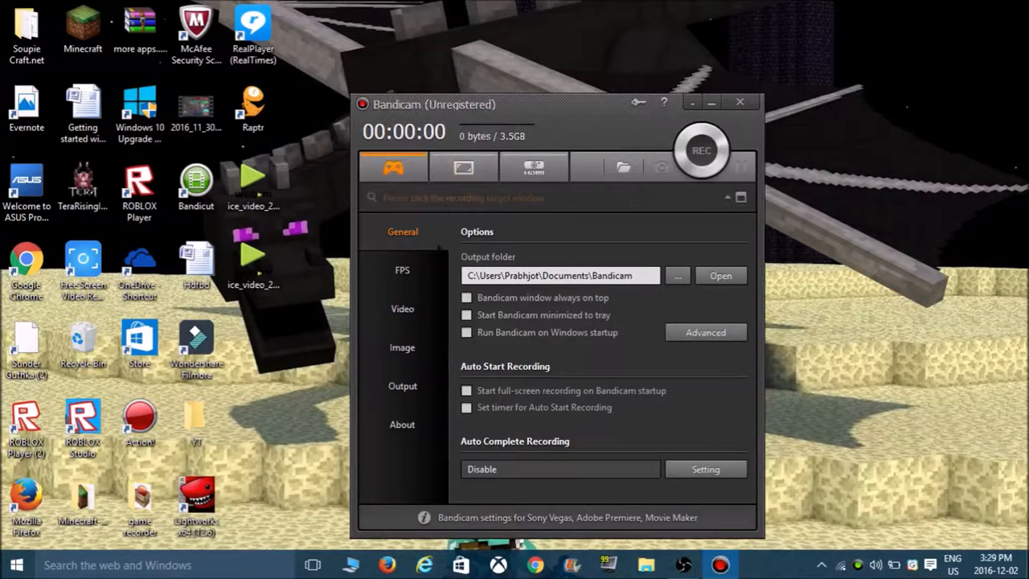
{"action": "left_click", "coordinate": [402, 424]}
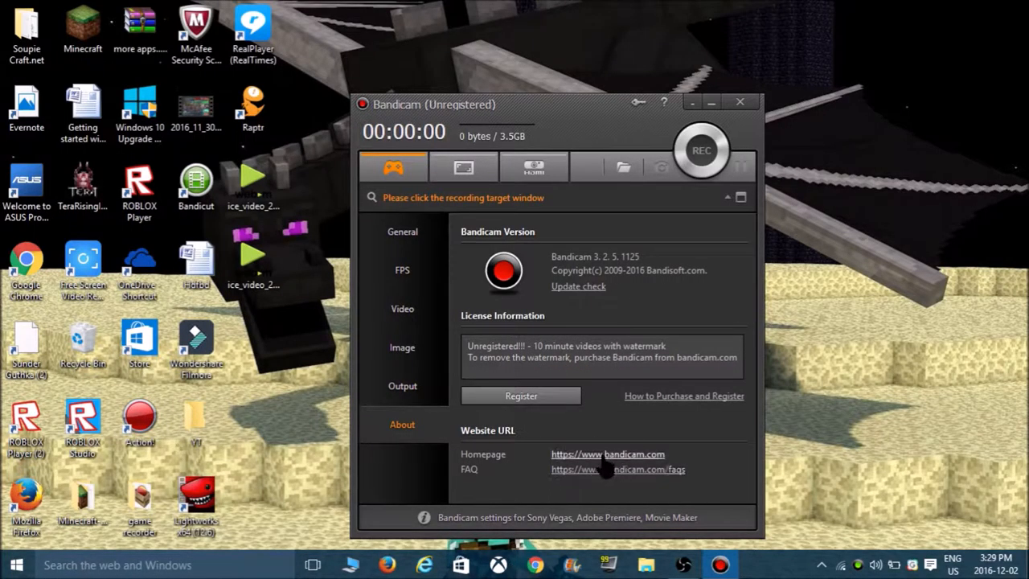
{"action": "mouse_move", "coordinate": [607, 466]}
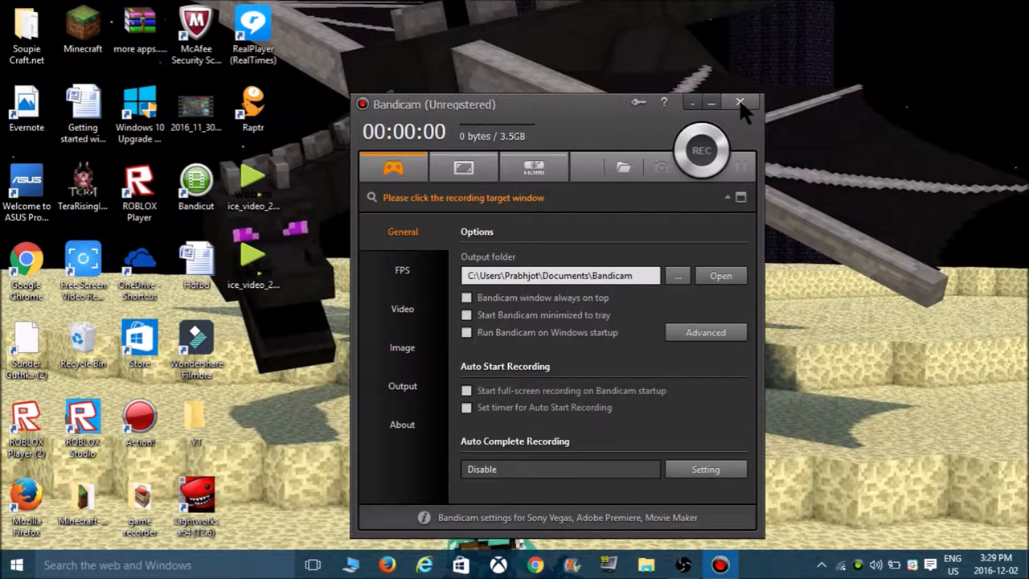
{"action": "left_click", "coordinate": [740, 103]}
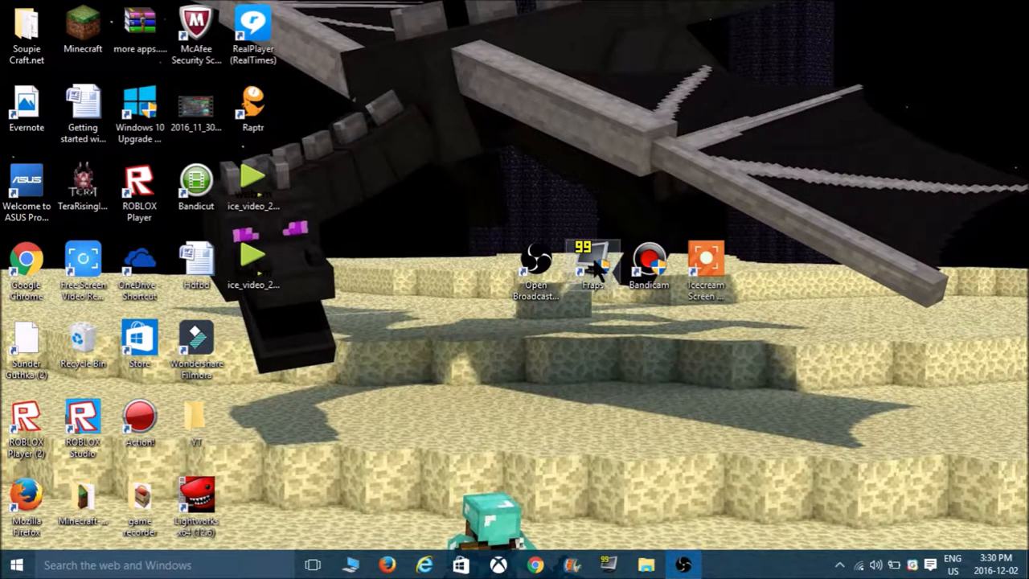
{"action": "mouse_move", "coordinate": [593, 261]}
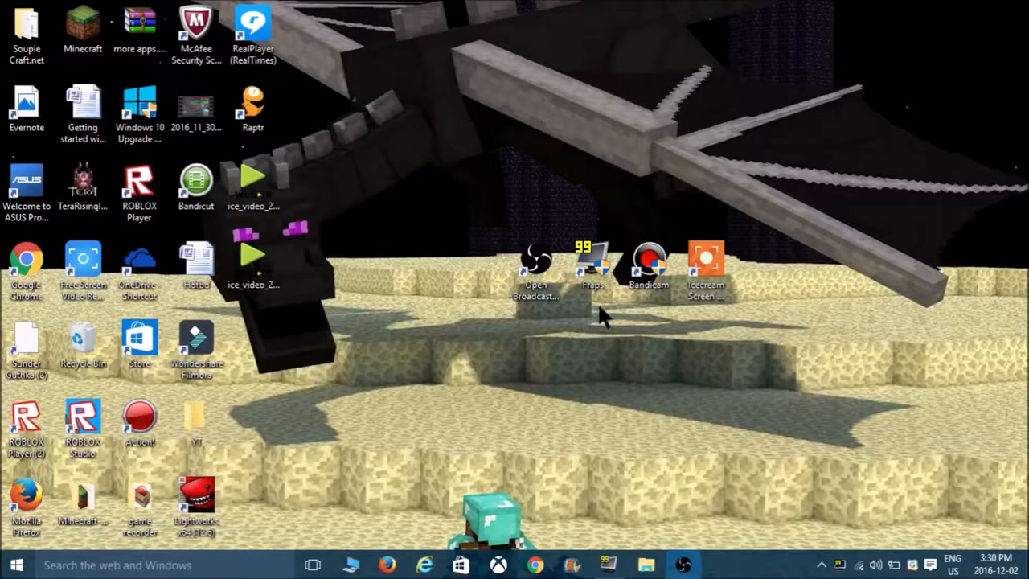
{"action": "mouse_move", "coordinate": [611, 318]}
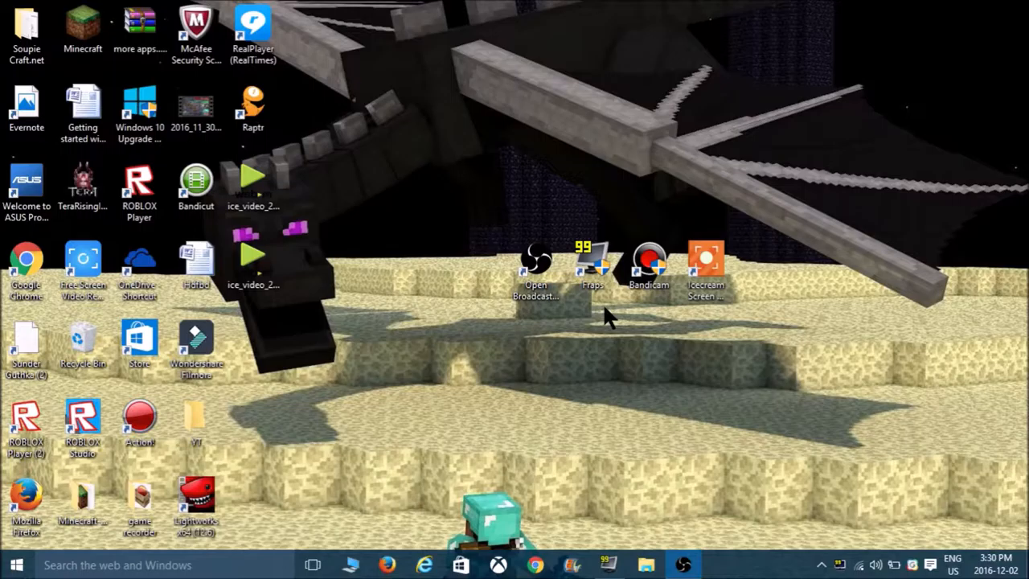
{"action": "mouse_move", "coordinate": [630, 471]}
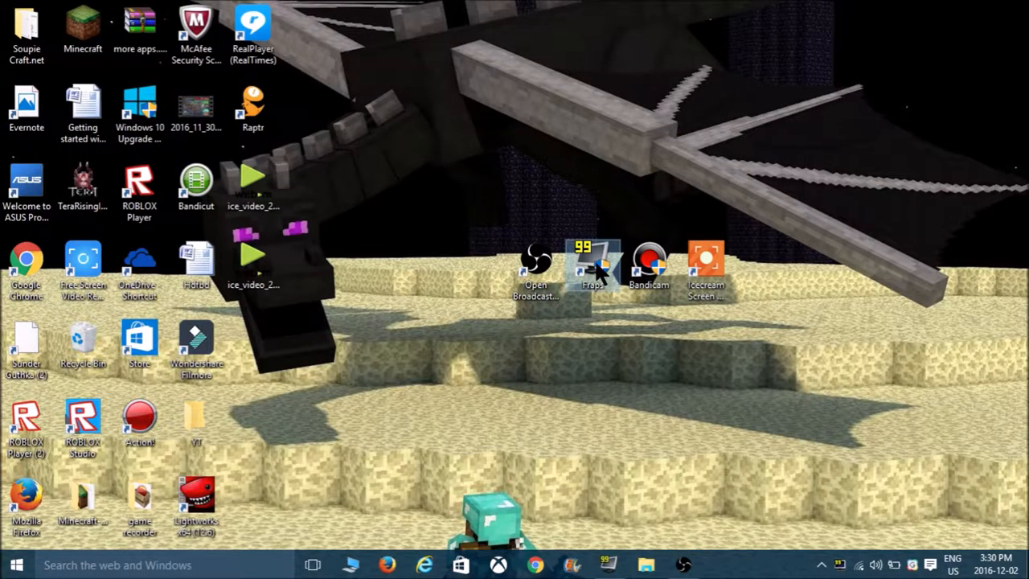
Launch Fraps from its desktop shortcut
{"action": "double_click", "coordinate": [593, 266]}
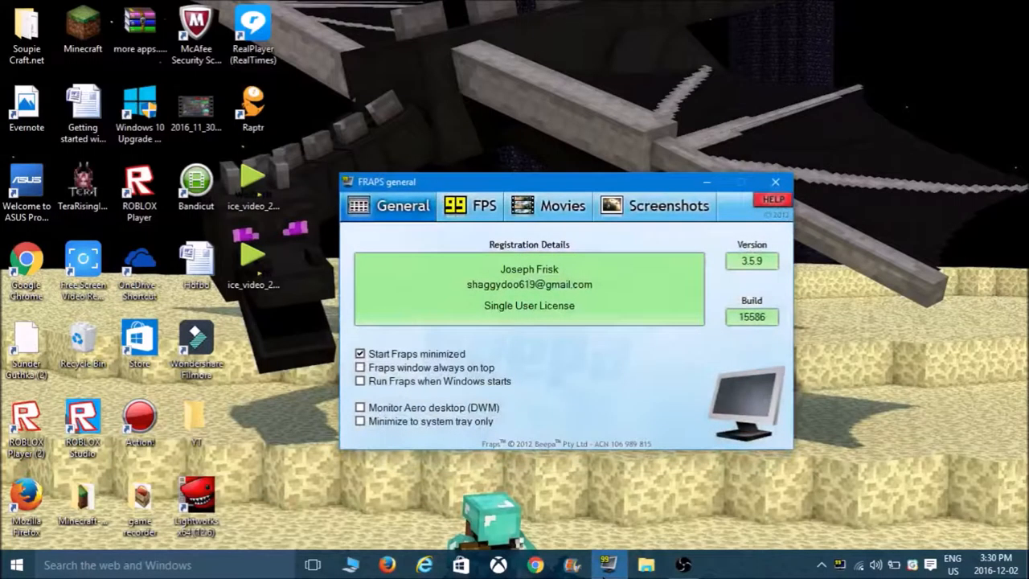
Check the FPS benchmark folder stays Desktop\YT, then view the Movies capture settings
{"action": "left_click", "coordinate": [668, 205]}
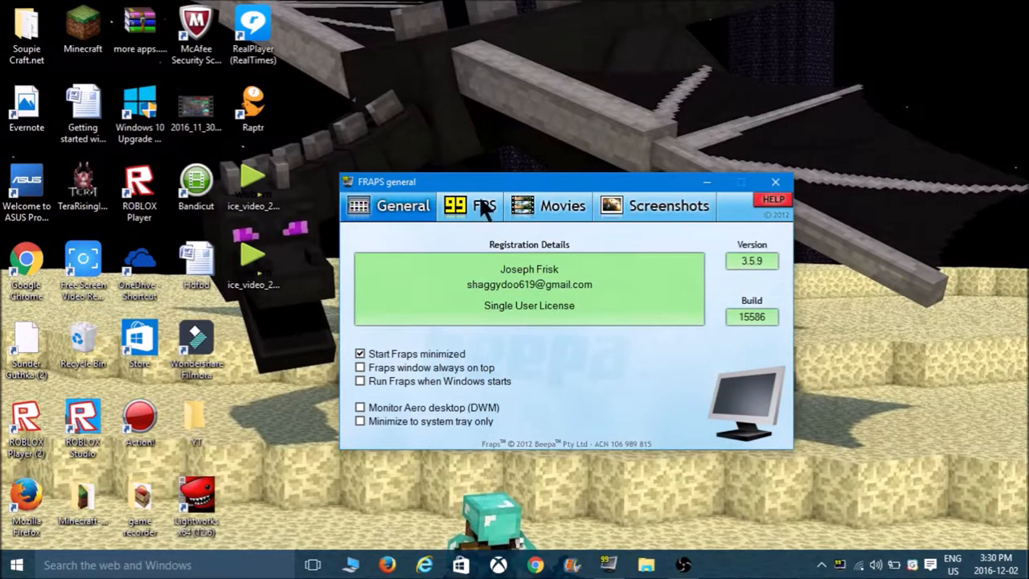
{"action": "mouse_move", "coordinate": [518, 440]}
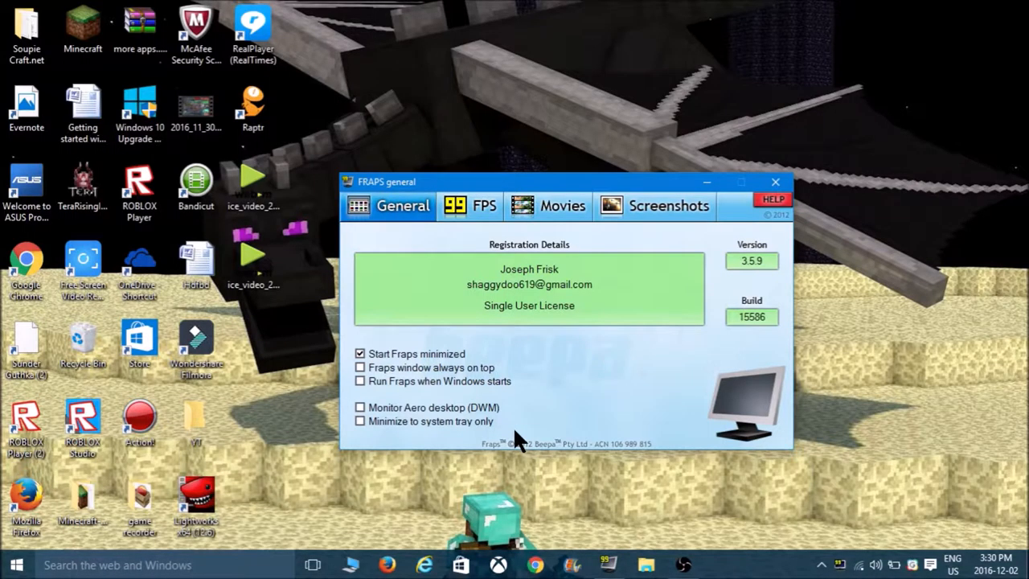
{"action": "mouse_move", "coordinate": [470, 406]}
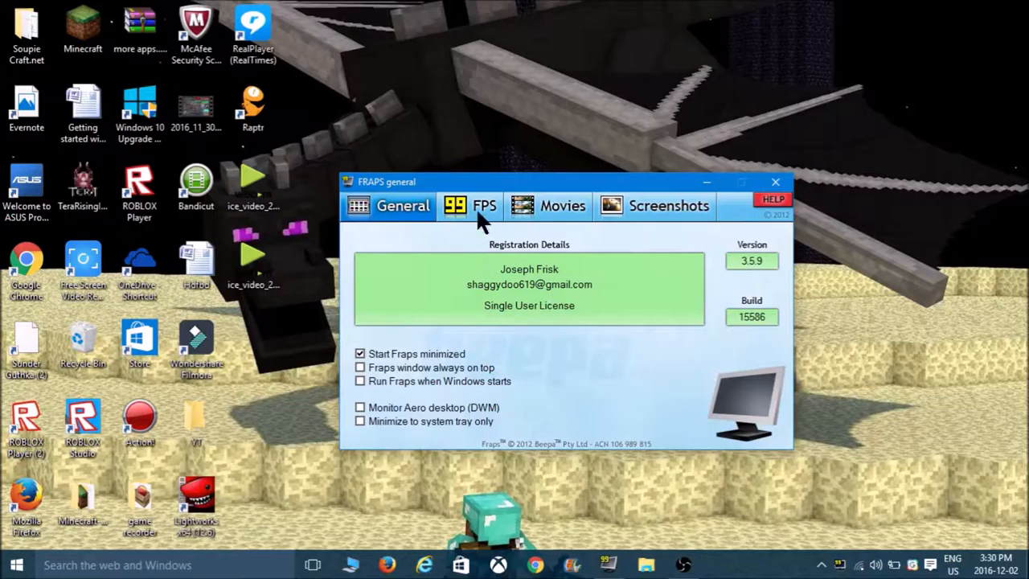
{"action": "left_click", "coordinate": [471, 205]}
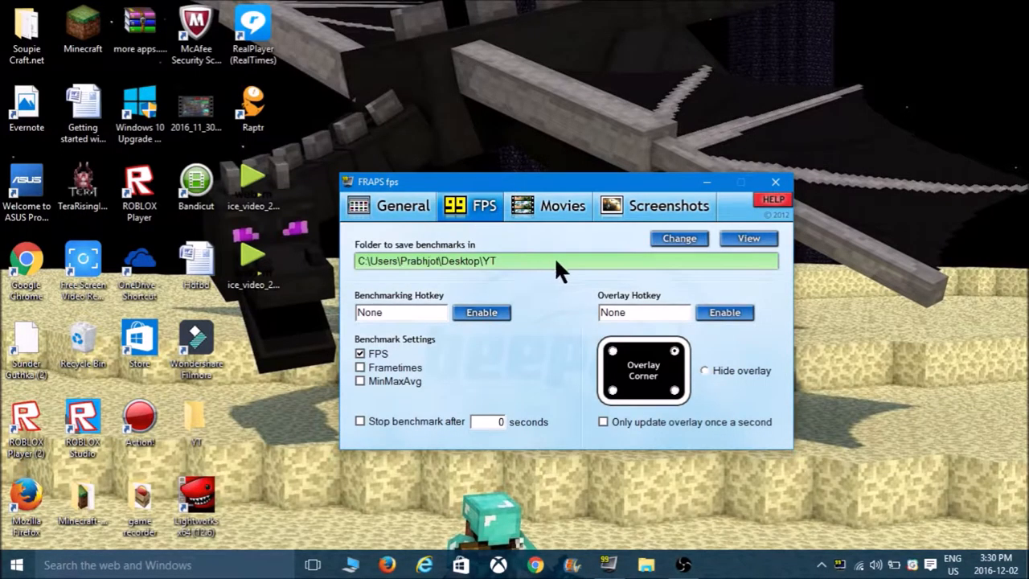
{"action": "left_click", "coordinate": [677, 238]}
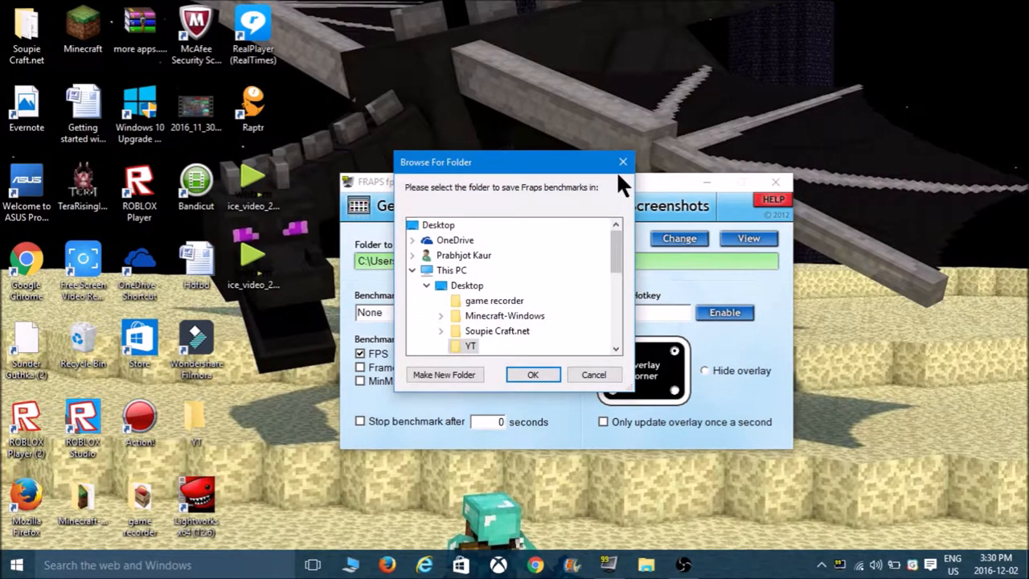
{"action": "left_click", "coordinate": [532, 375]}
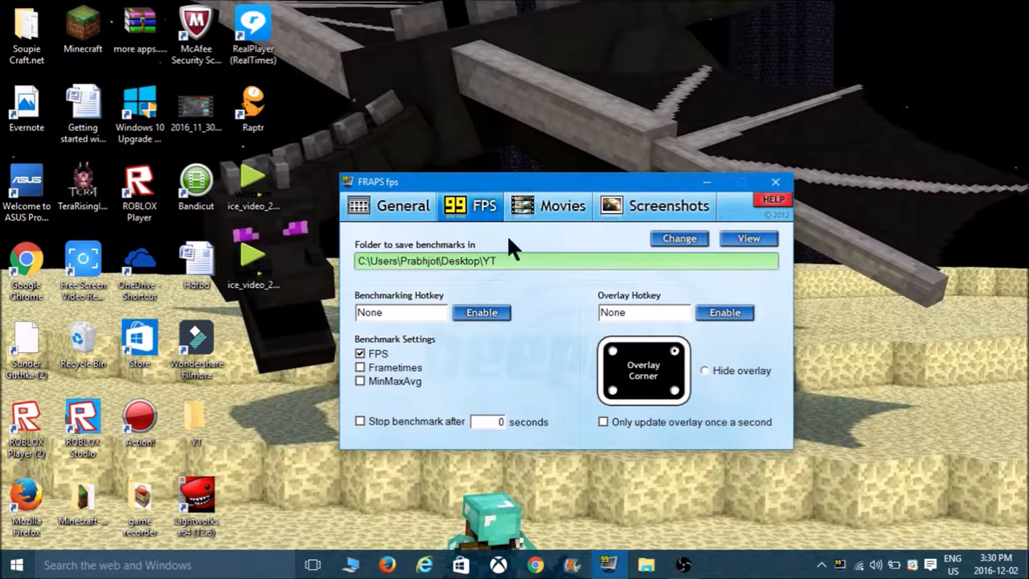
{"action": "left_click", "coordinate": [678, 238]}
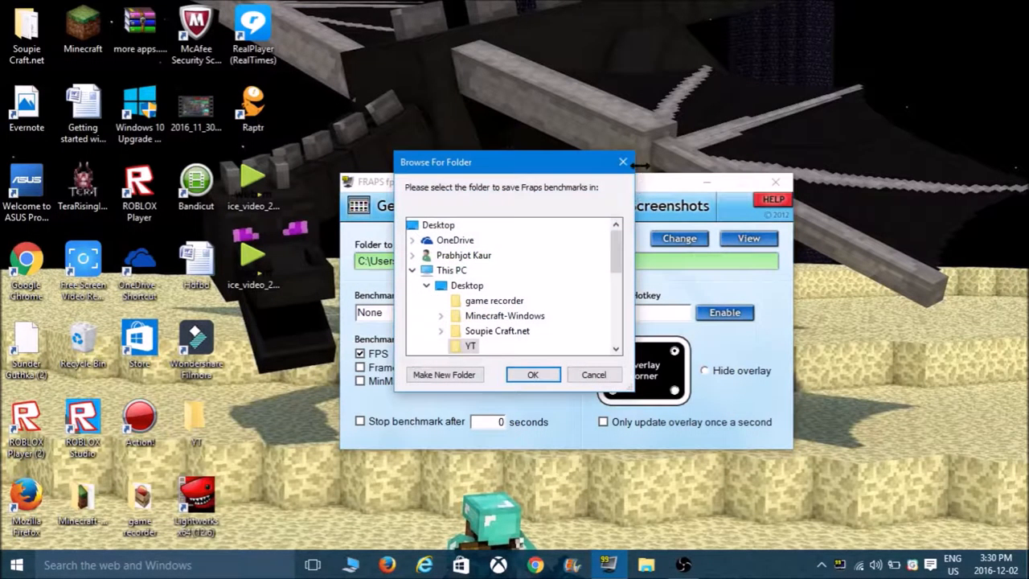
{"action": "left_click", "coordinate": [532, 375]}
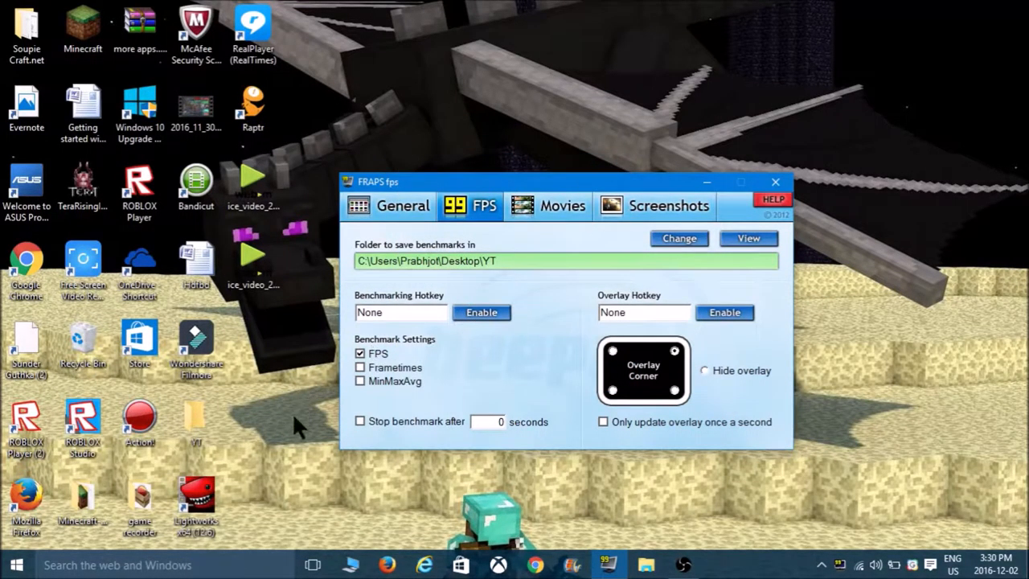
{"action": "mouse_move", "coordinate": [530, 207]}
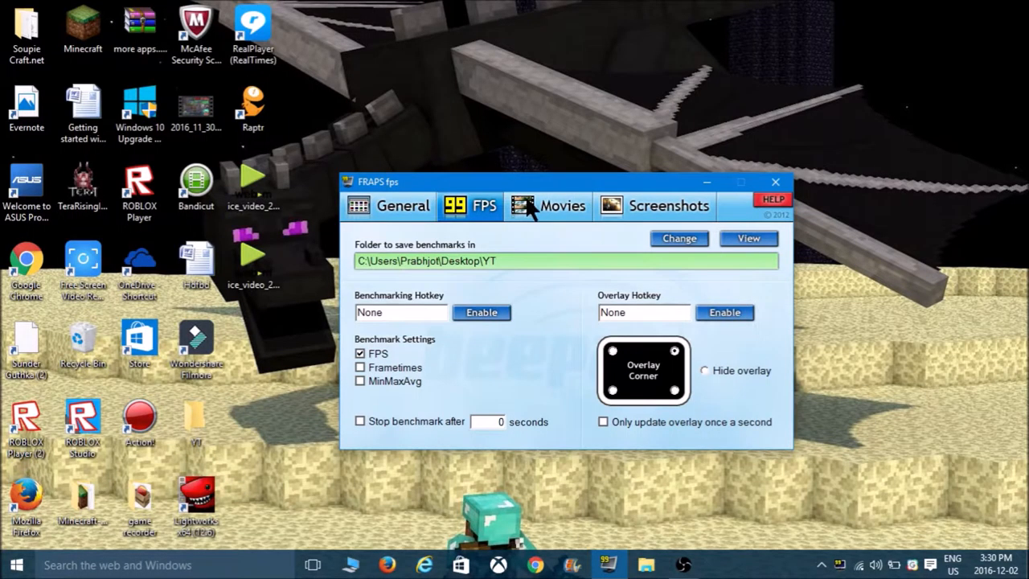
{"action": "left_click", "coordinate": [562, 205]}
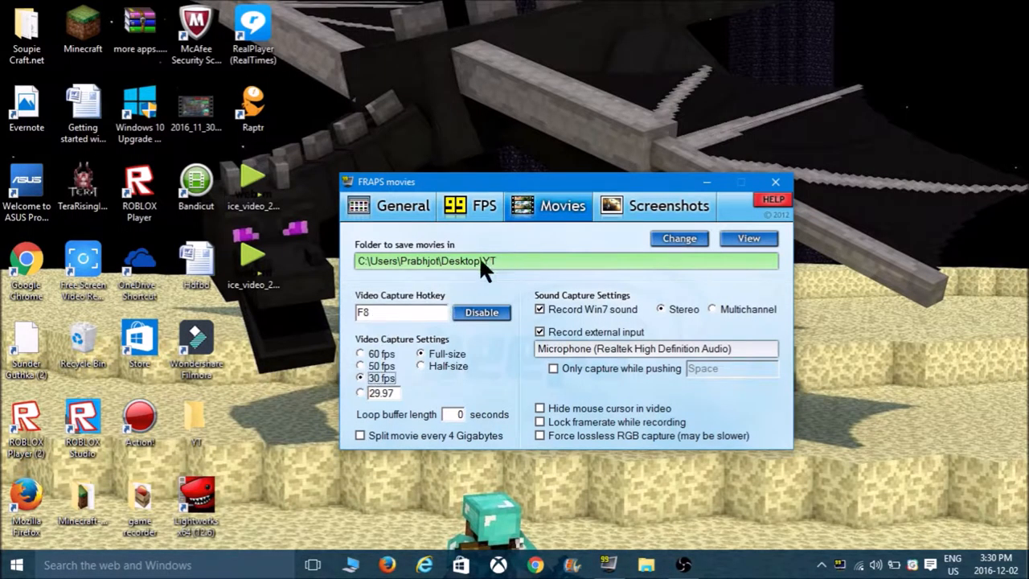
View Fraps's Screenshots settings, return to General, and choose to exit Fraps
{"action": "left_click", "coordinate": [668, 206]}
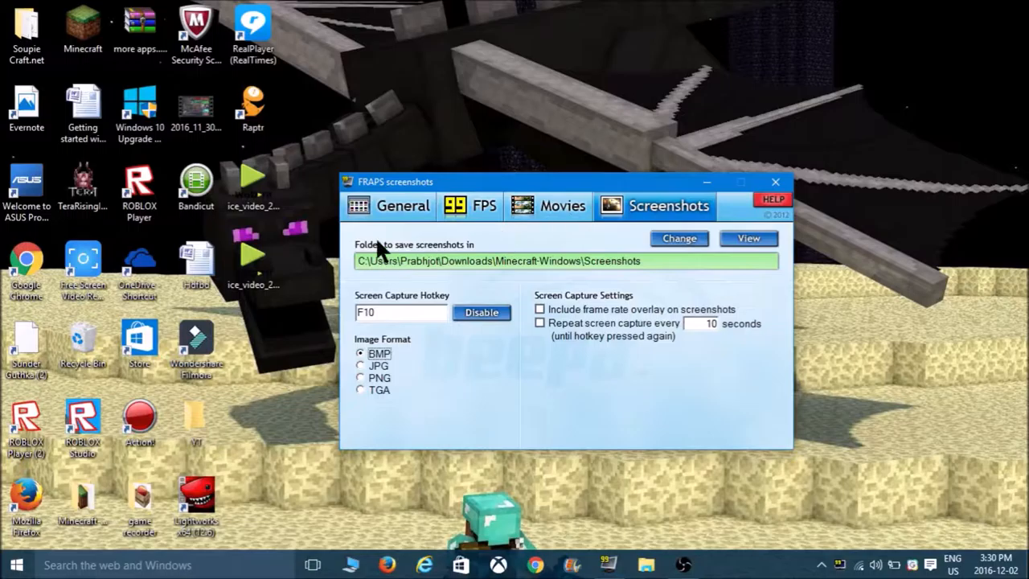
{"action": "left_click", "coordinate": [402, 205]}
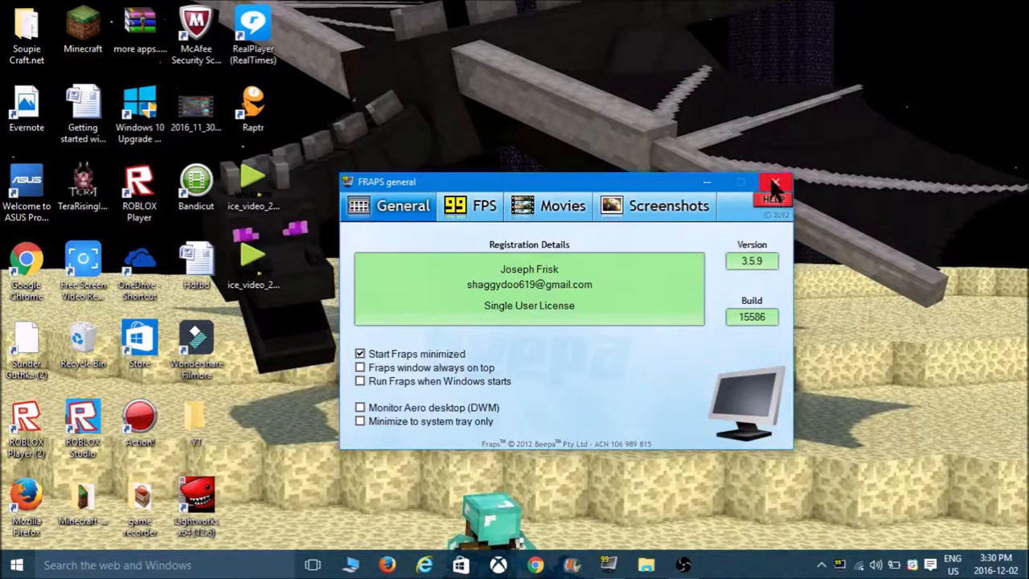
{"action": "mouse_move", "coordinate": [774, 193]}
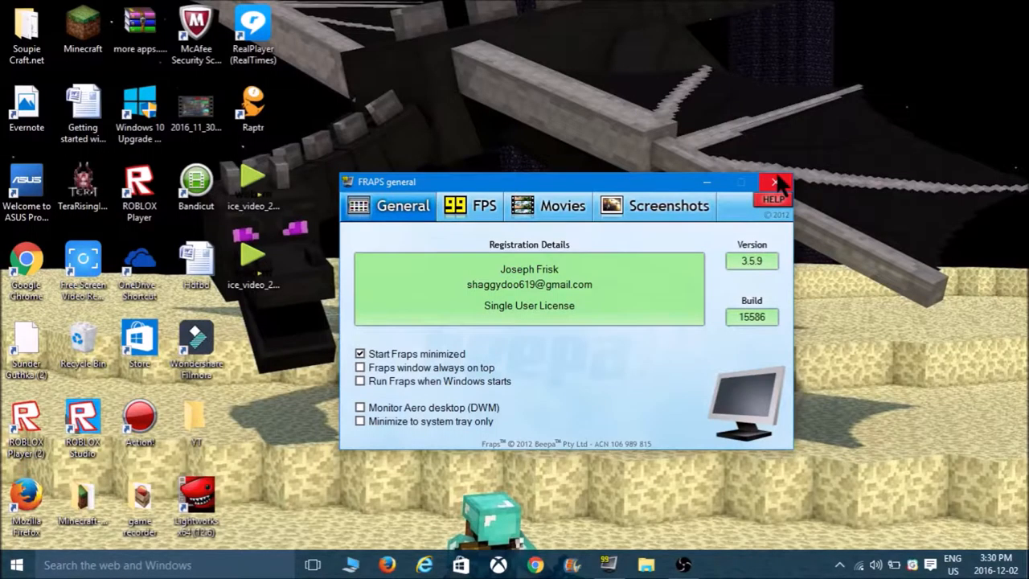
{"action": "left_click", "coordinate": [773, 182]}
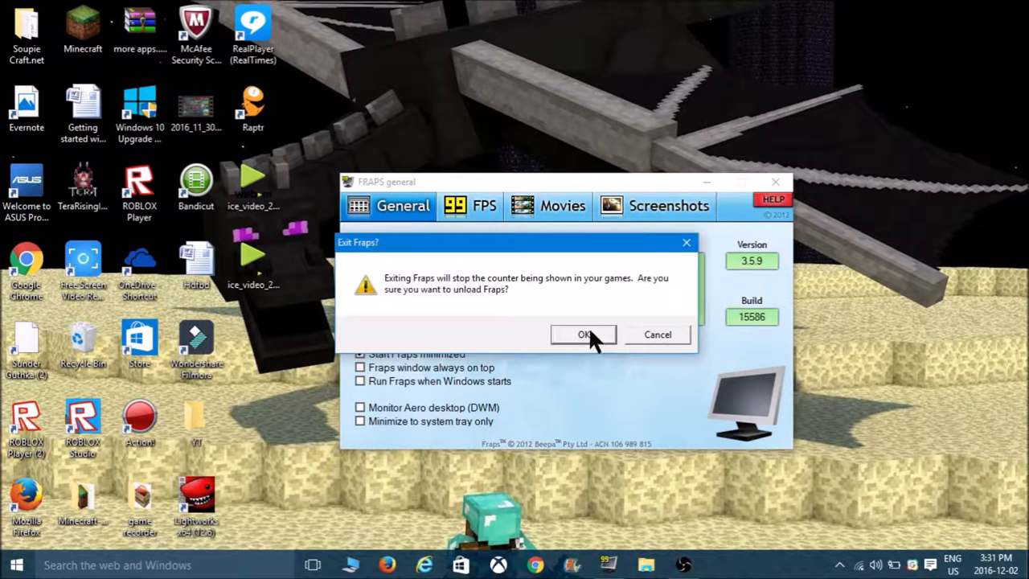
{"action": "mouse_move", "coordinate": [607, 338]}
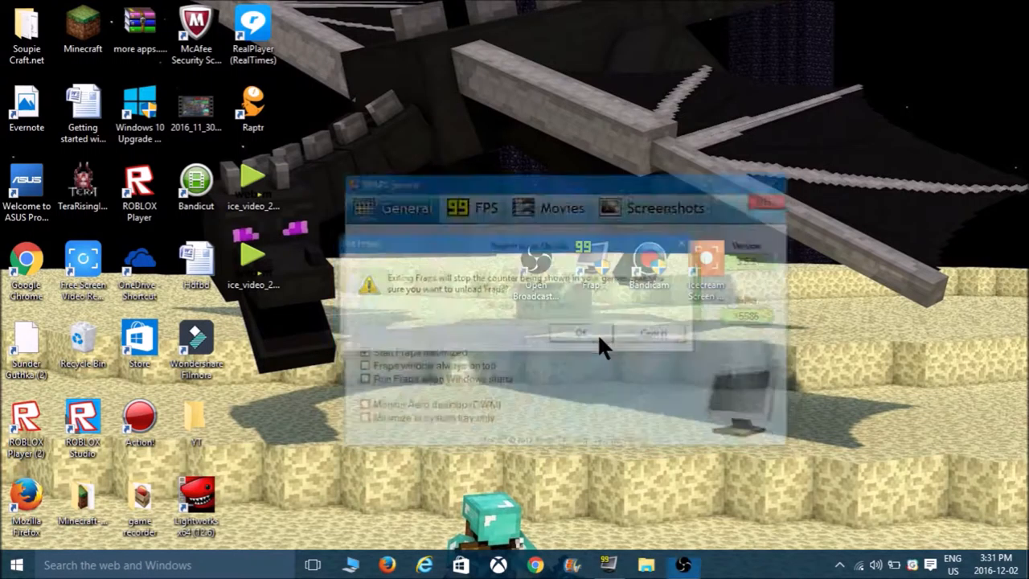
Launch Open Broadcaster Software from its desktop shortcut
{"action": "left_click", "coordinate": [580, 332]}
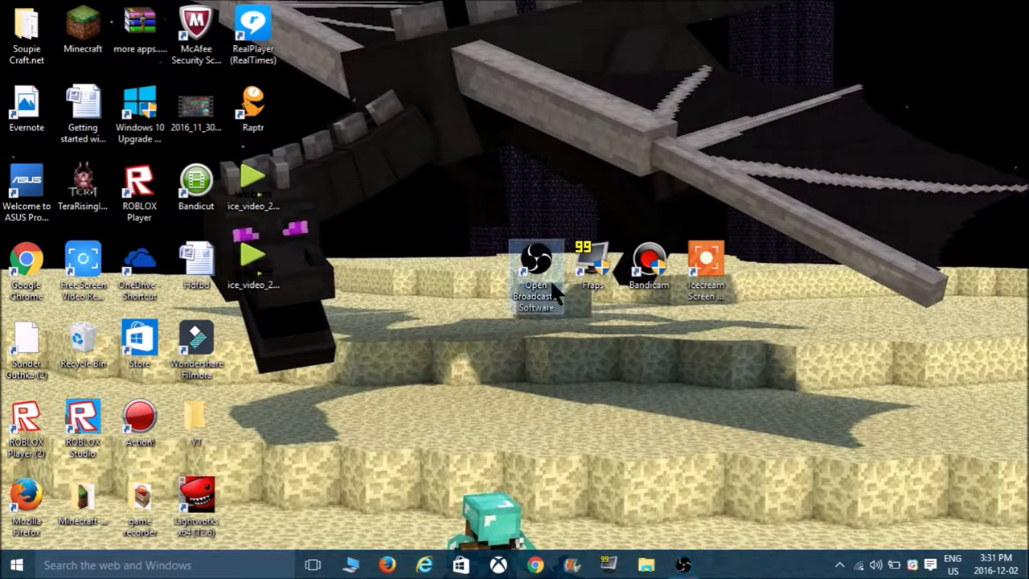
{"action": "double_click", "coordinate": [535, 261]}
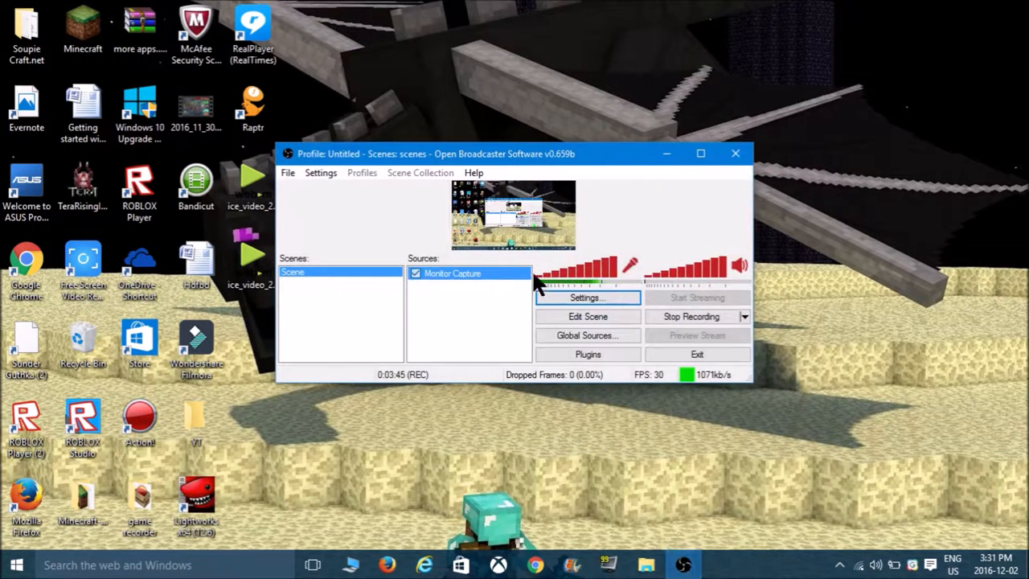
{"action": "mouse_move", "coordinate": [502, 233]}
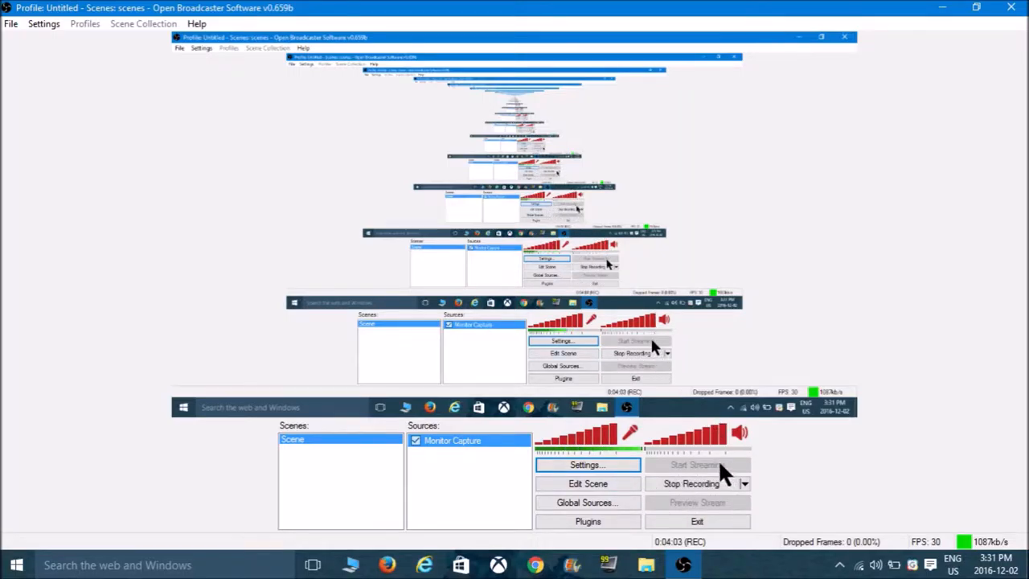
Open OBS Settings and review the Encoding and Hotkeys pages
{"action": "left_click", "coordinate": [587, 465]}
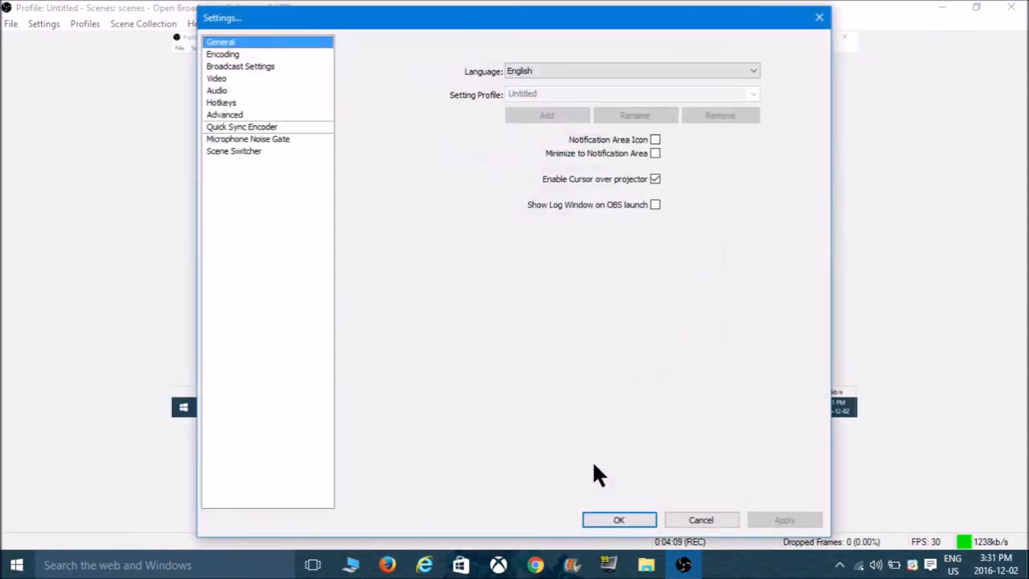
{"action": "mouse_move", "coordinate": [718, 57]}
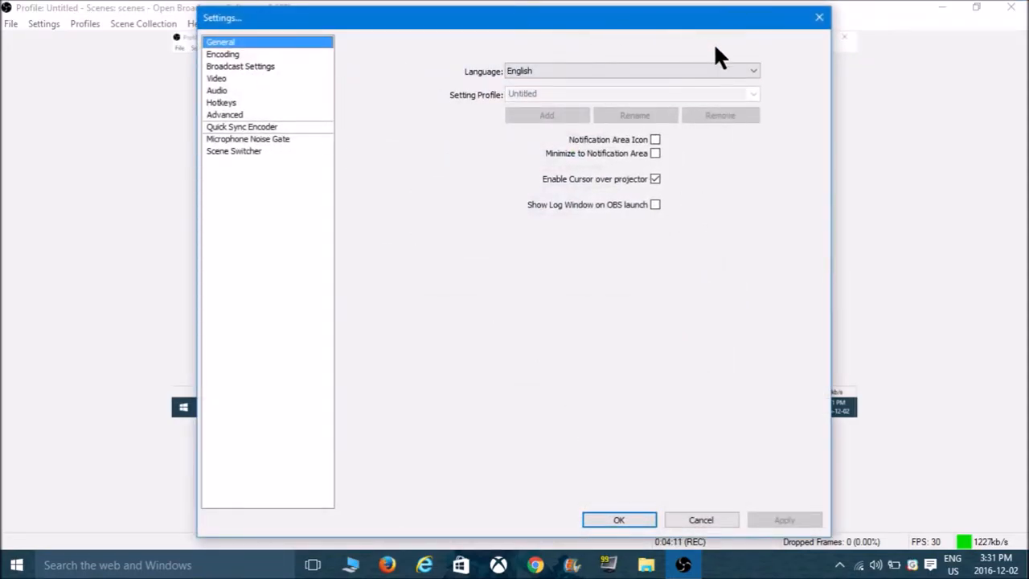
{"action": "left_click", "coordinate": [223, 54]}
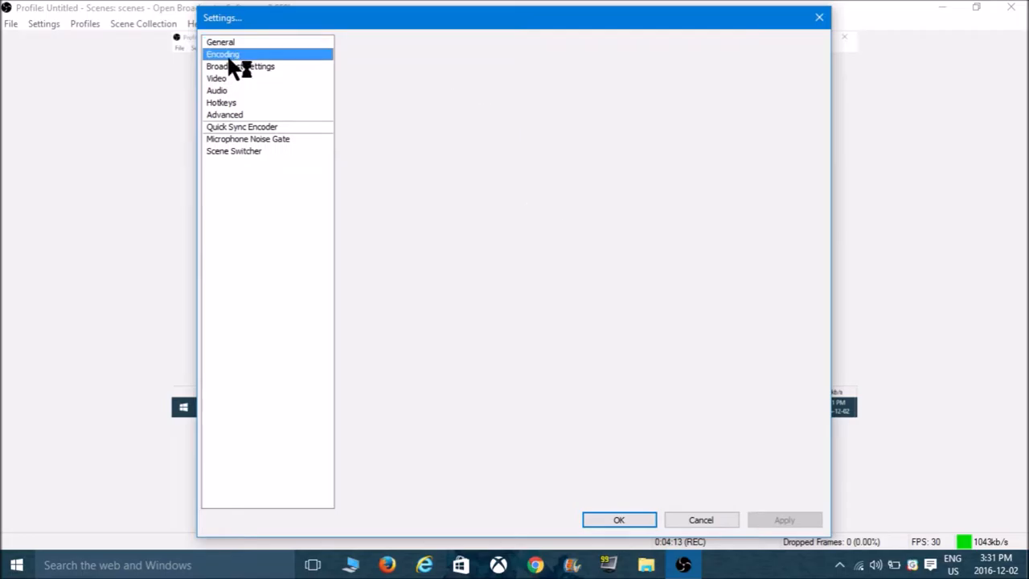
{"action": "left_click", "coordinate": [221, 102]}
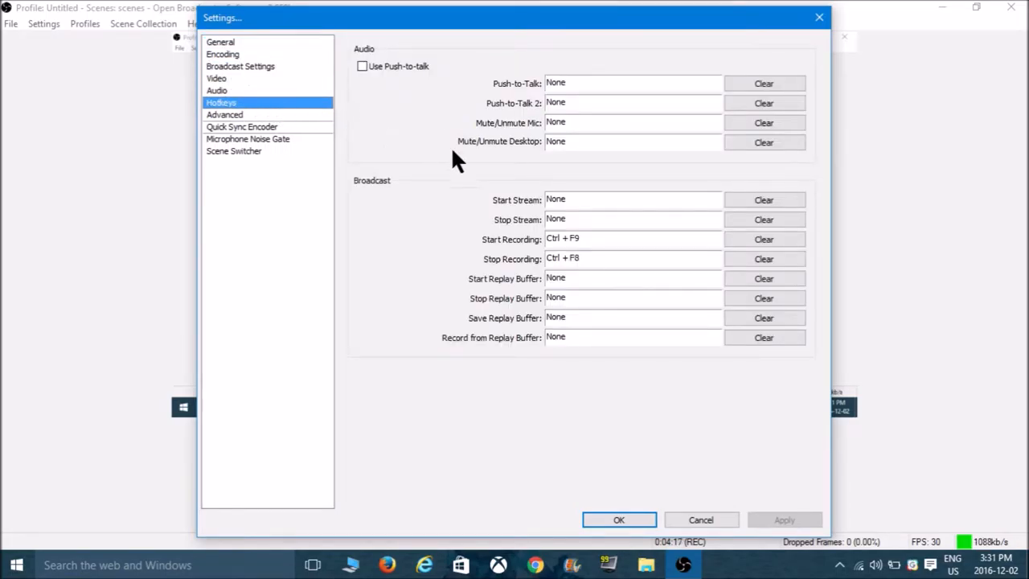
{"action": "mouse_move", "coordinate": [523, 259]}
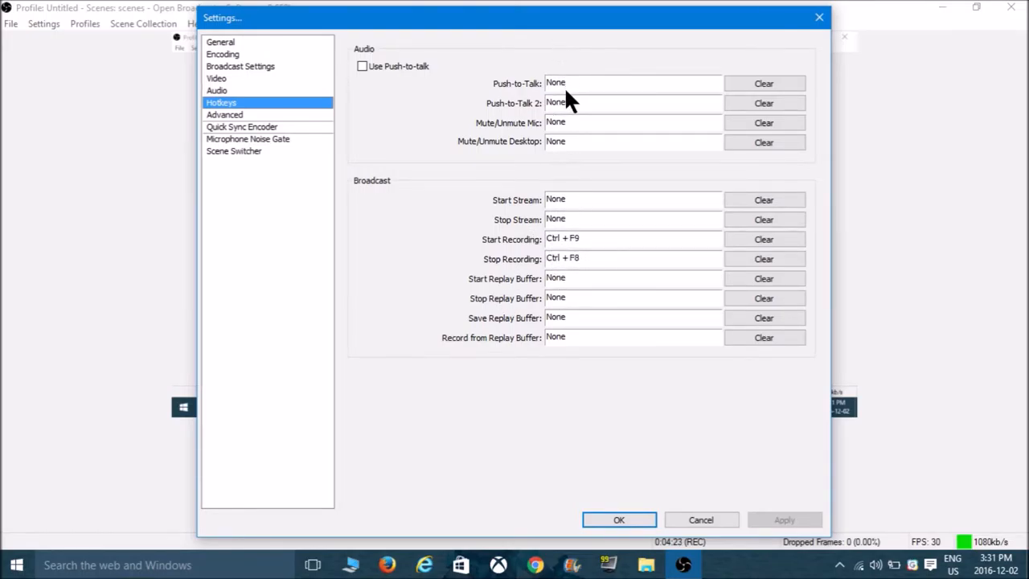
Set the Audio microphone to Realtek High Definition Audio, toggling 'Show only connected devices'
{"action": "left_click", "coordinate": [216, 78]}
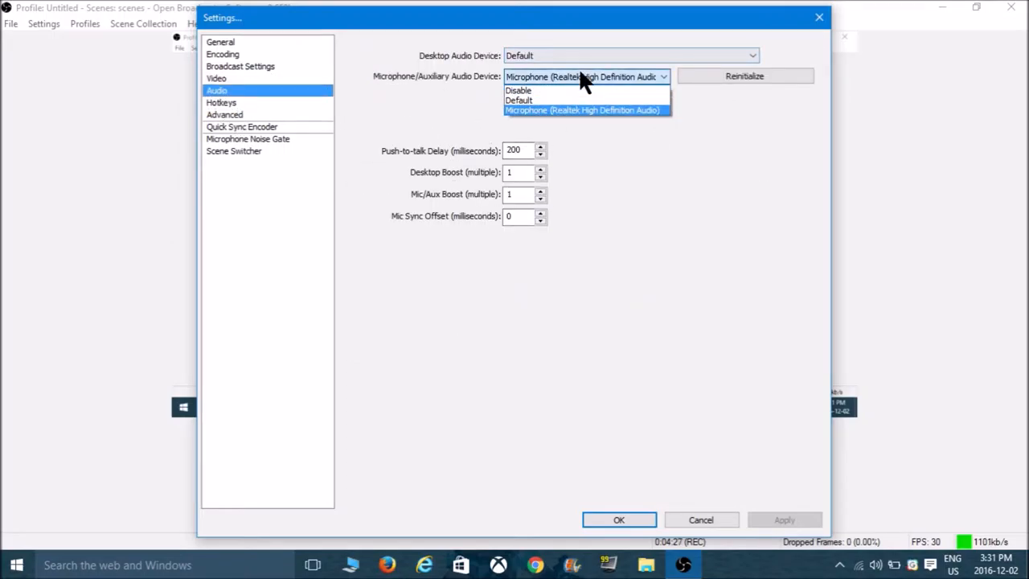
{"action": "mouse_move", "coordinate": [587, 137]}
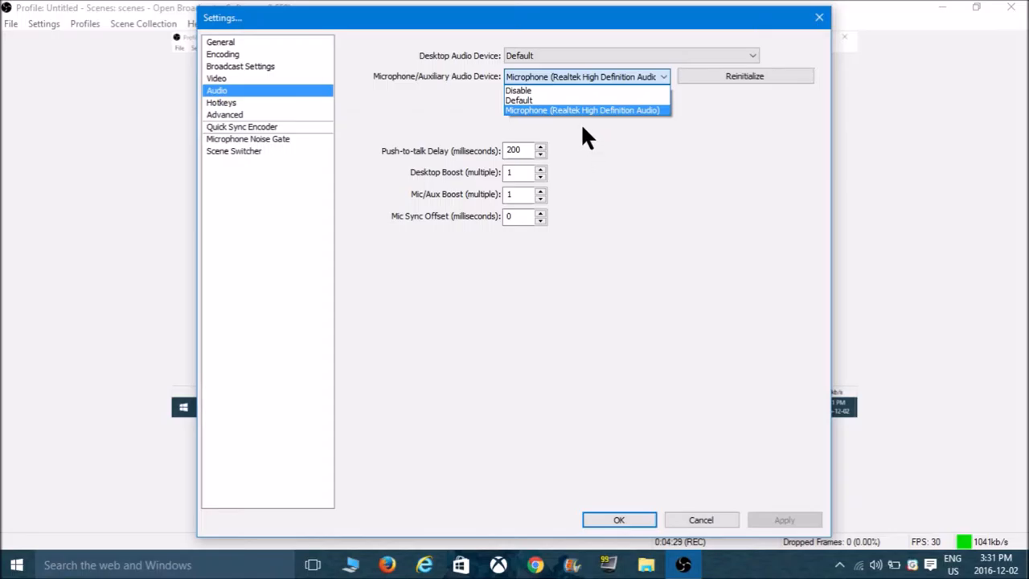
{"action": "mouse_move", "coordinate": [585, 125]}
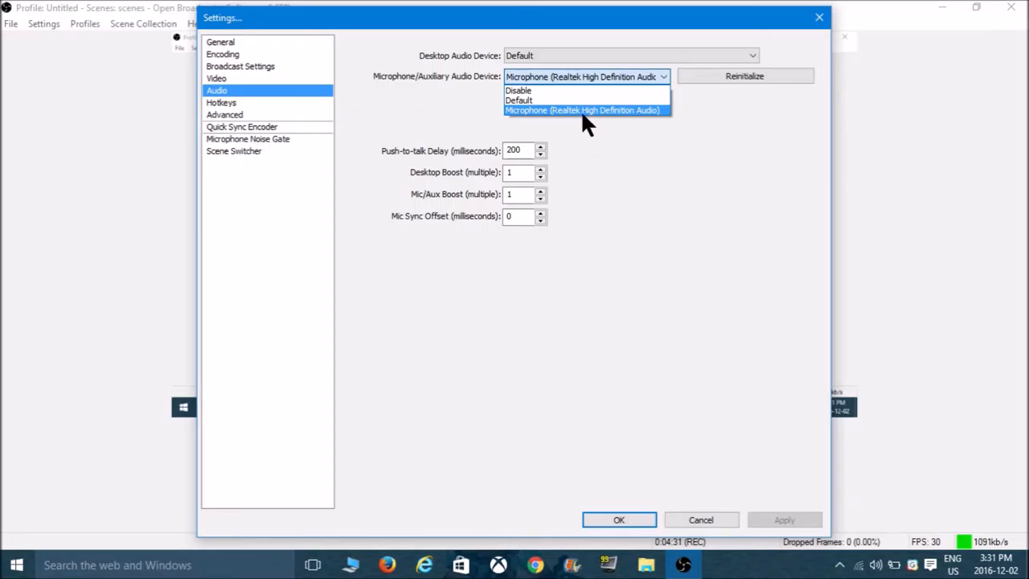
{"action": "left_click", "coordinate": [582, 110]}
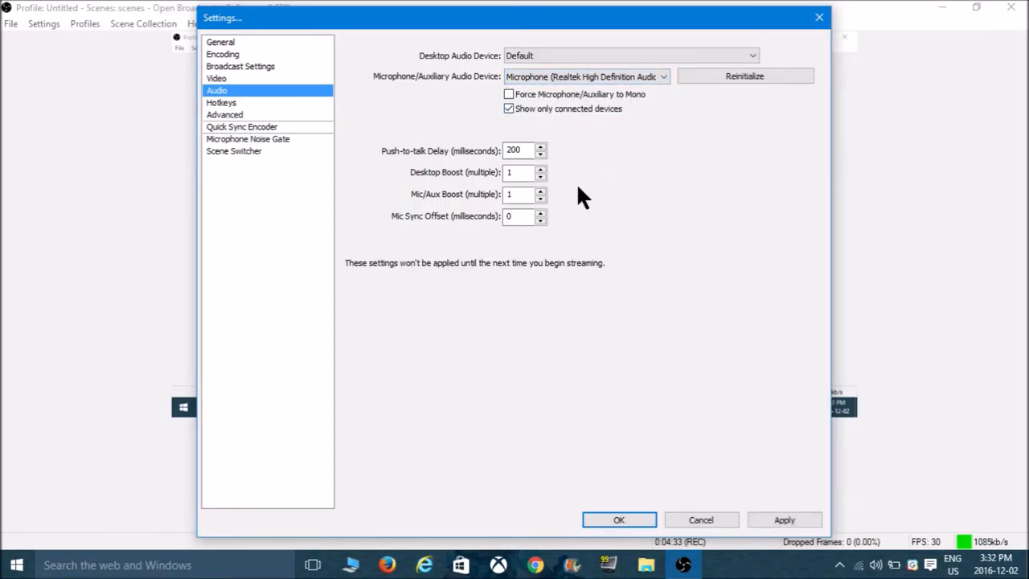
{"action": "mouse_move", "coordinate": [566, 120]}
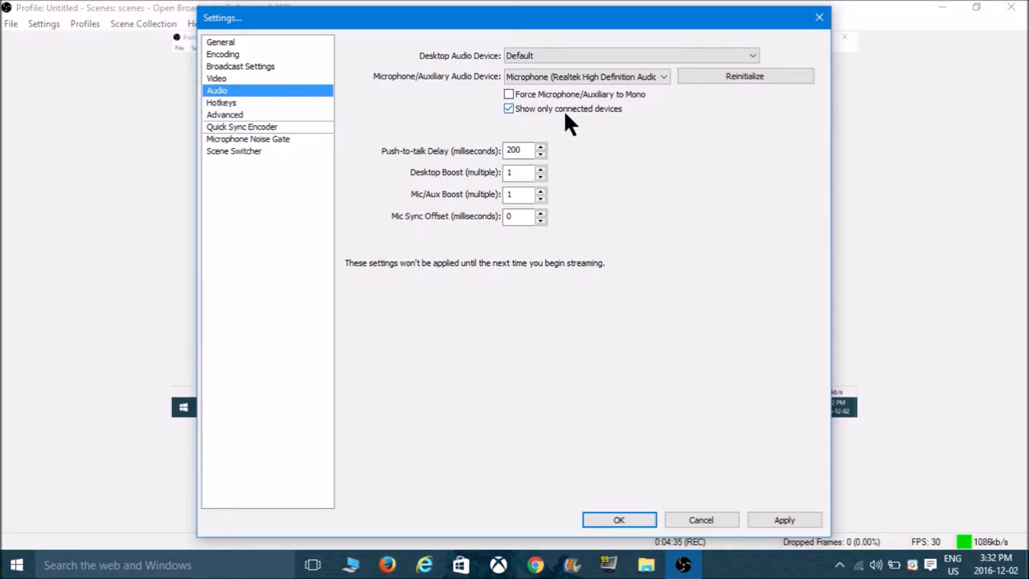
{"action": "left_click", "coordinate": [508, 108]}
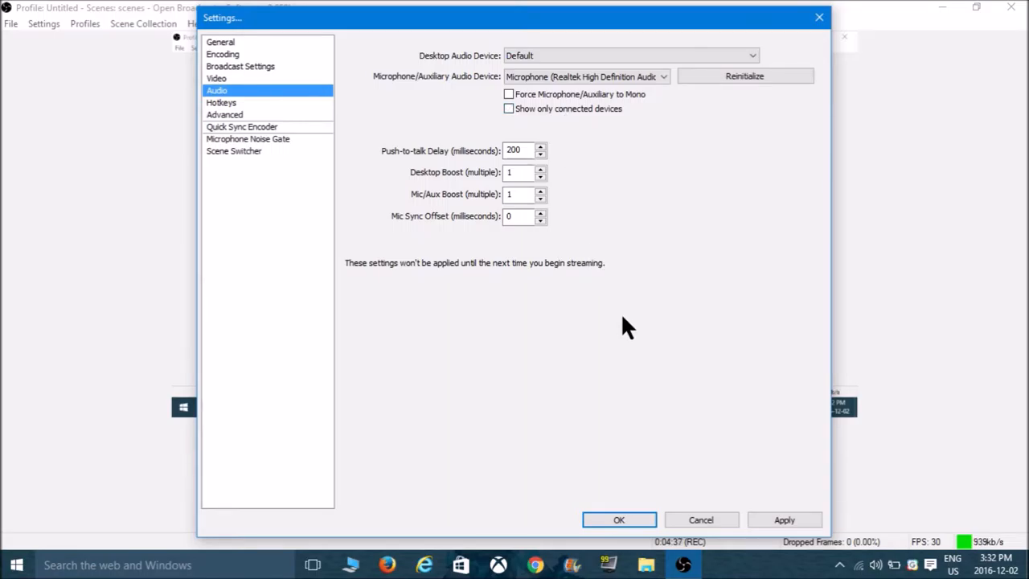
{"action": "left_click", "coordinate": [508, 109]}
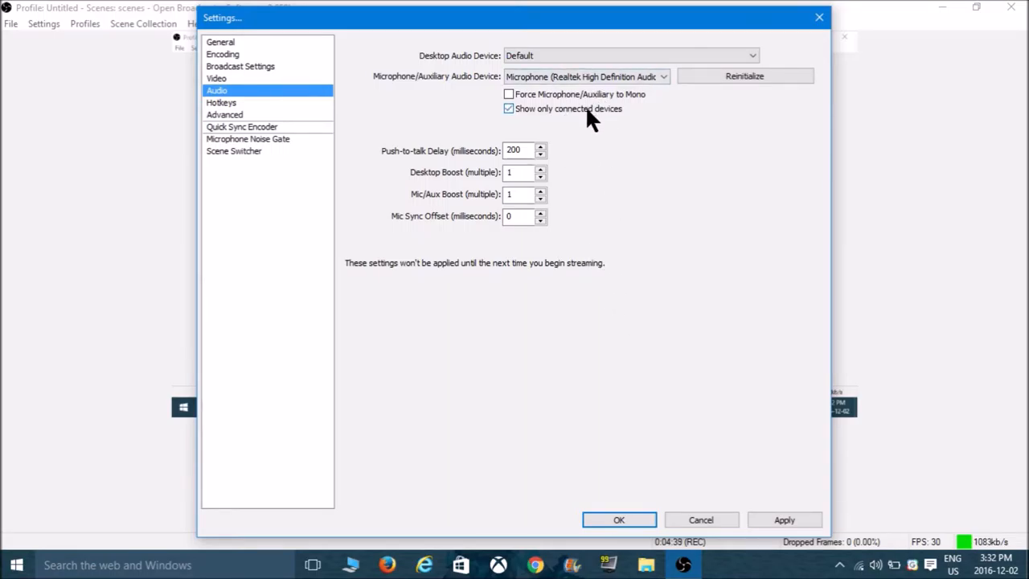
{"action": "mouse_move", "coordinate": [625, 442]}
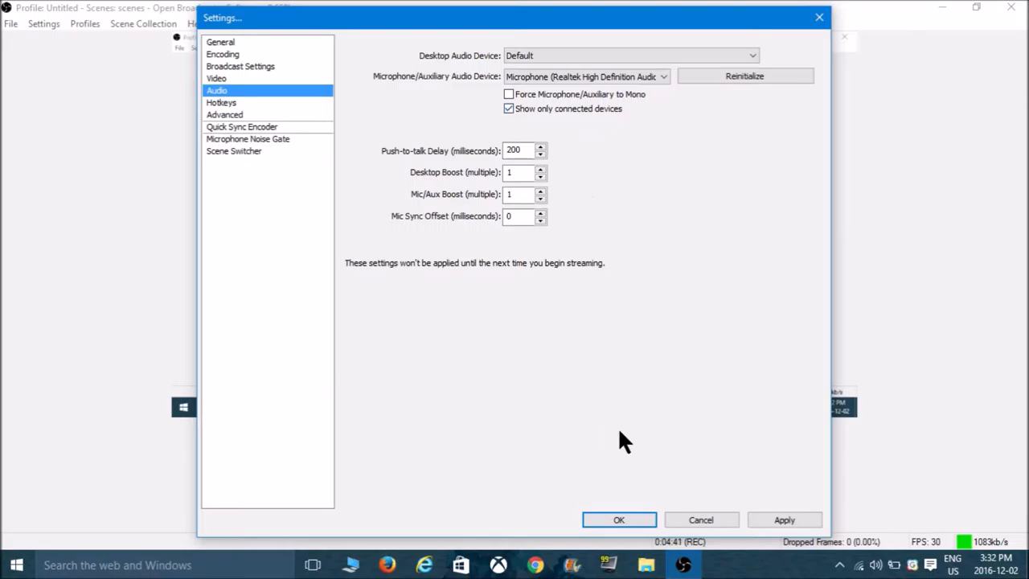
{"action": "mouse_move", "coordinate": [619, 519]}
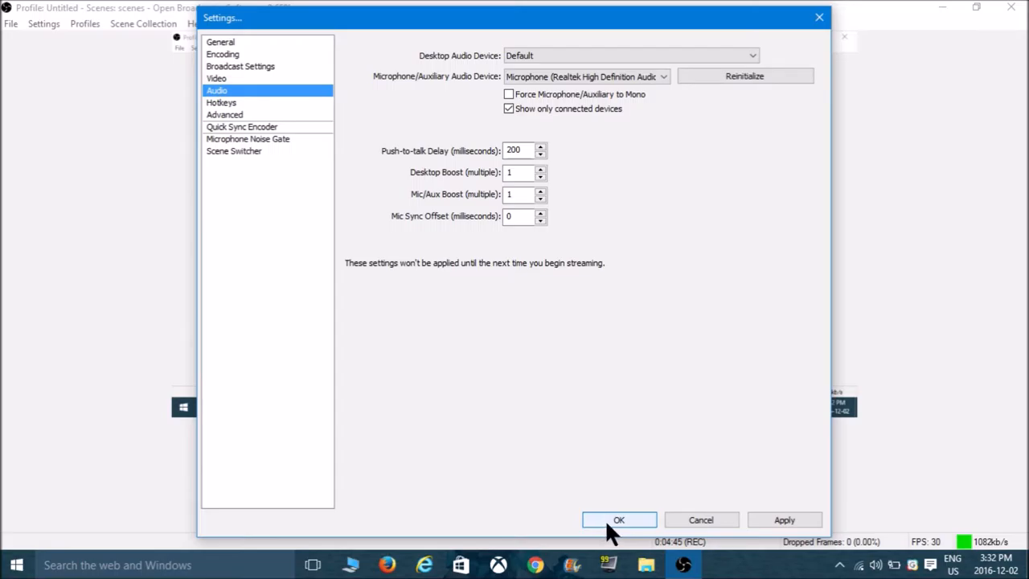
Accept the OBS settings and search the Start menu for 'mov'
{"action": "left_click", "coordinate": [619, 519]}
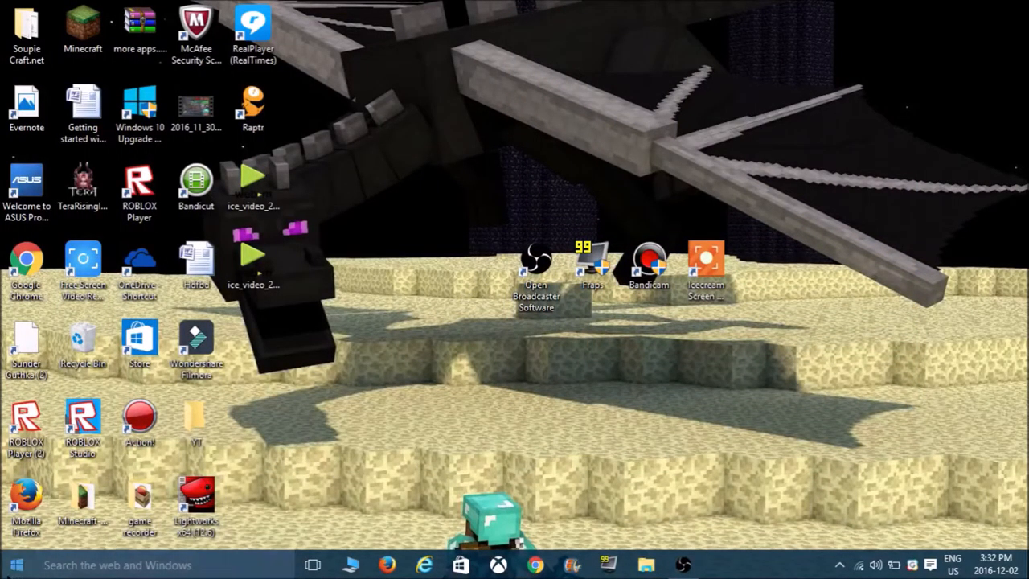
{"action": "left_click", "coordinate": [14, 564]}
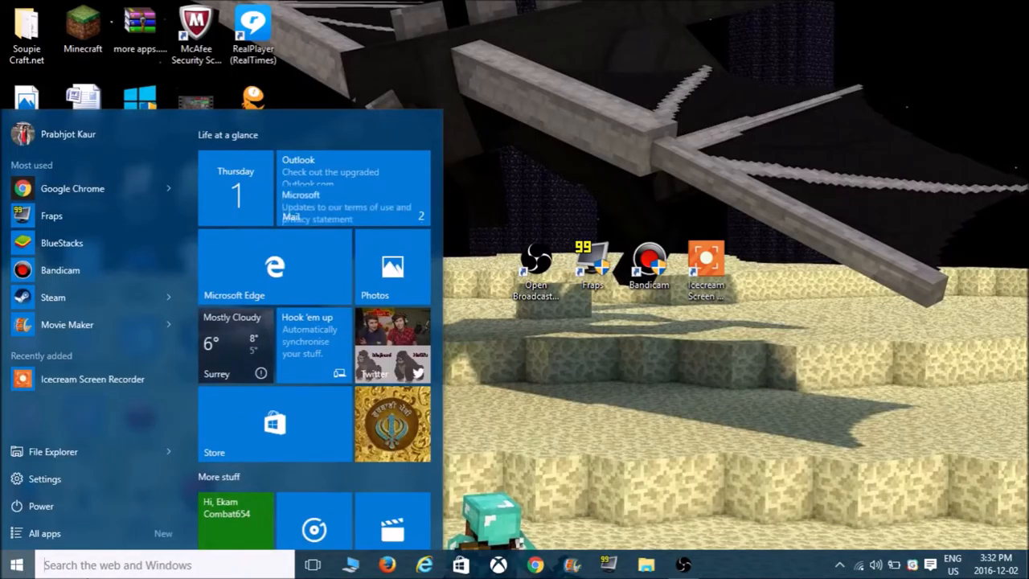
{"action": "type", "text": "mov"}
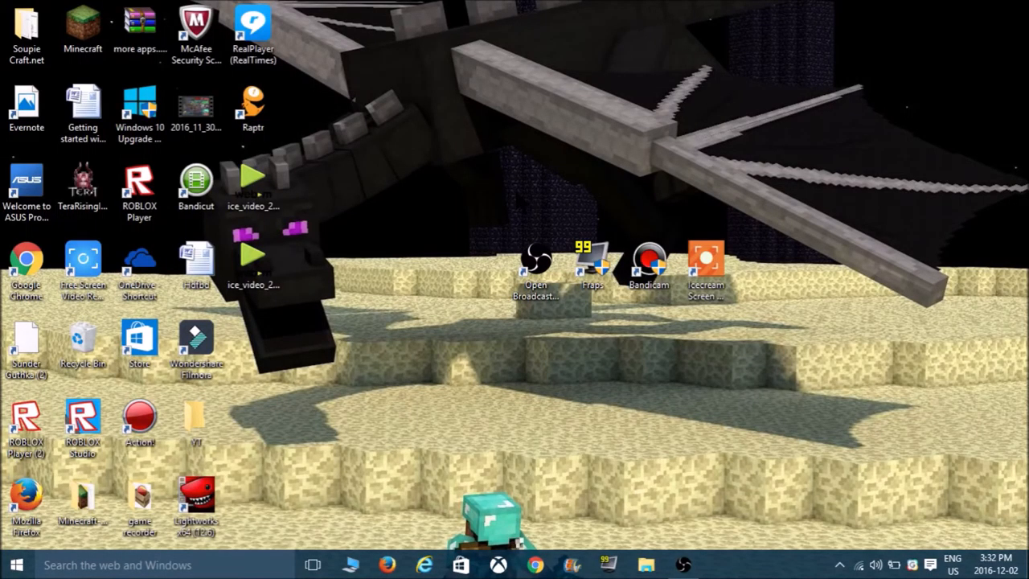
Launch Windows Movie Maker from the Start search results
{"action": "left_click", "coordinate": [571, 564]}
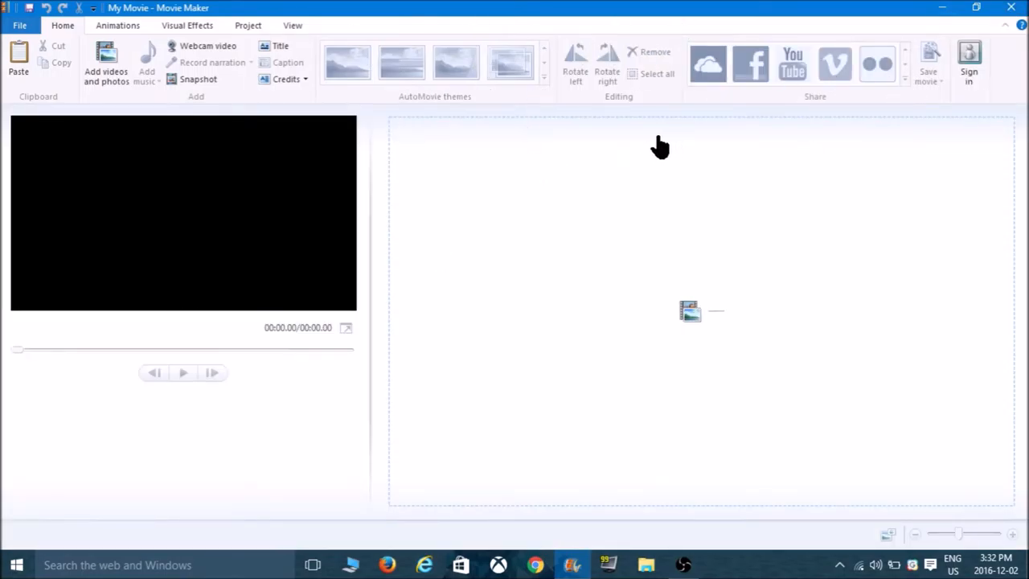
{"action": "mouse_move", "coordinate": [683, 317]}
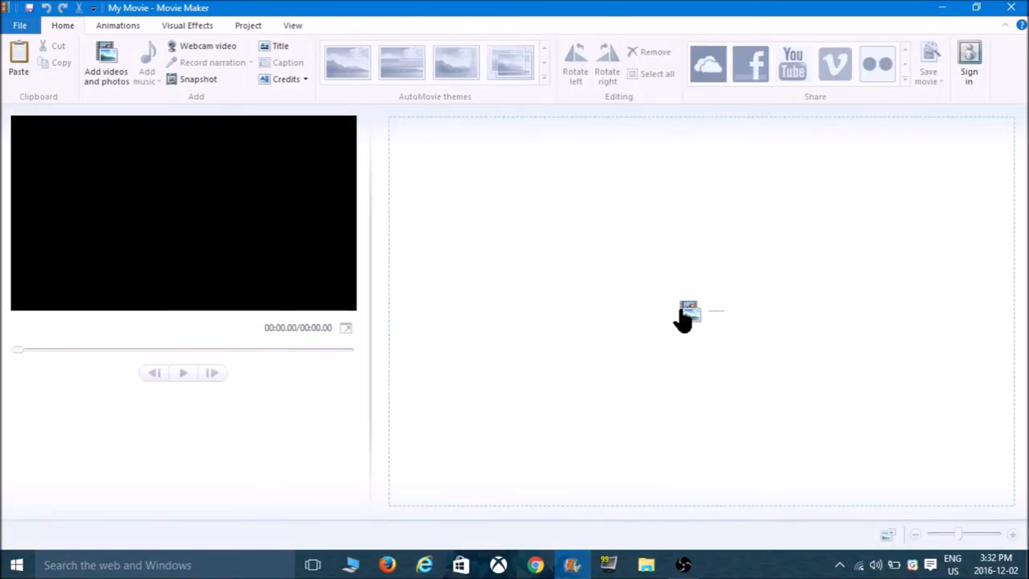
{"action": "mouse_move", "coordinate": [689, 312]}
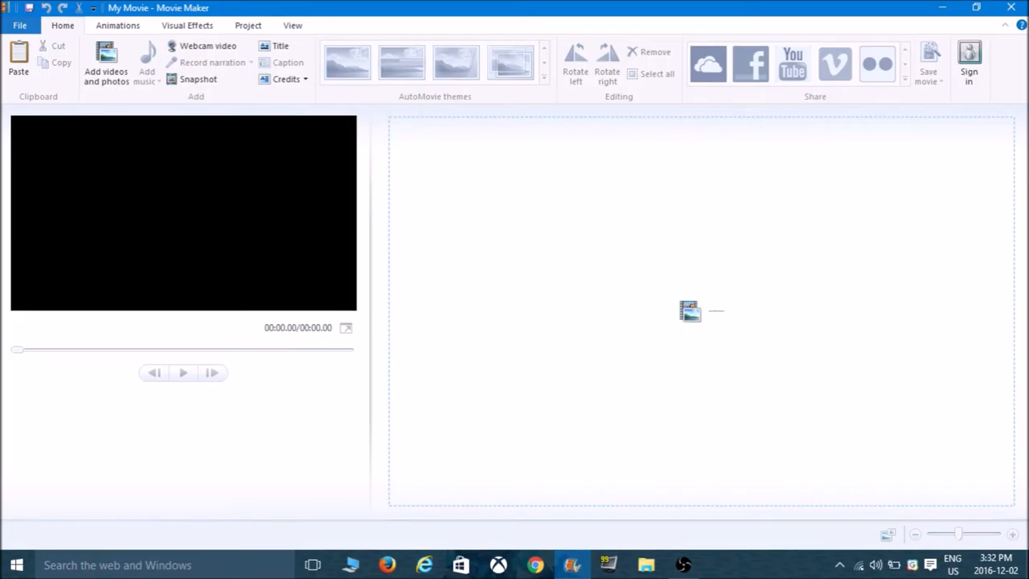